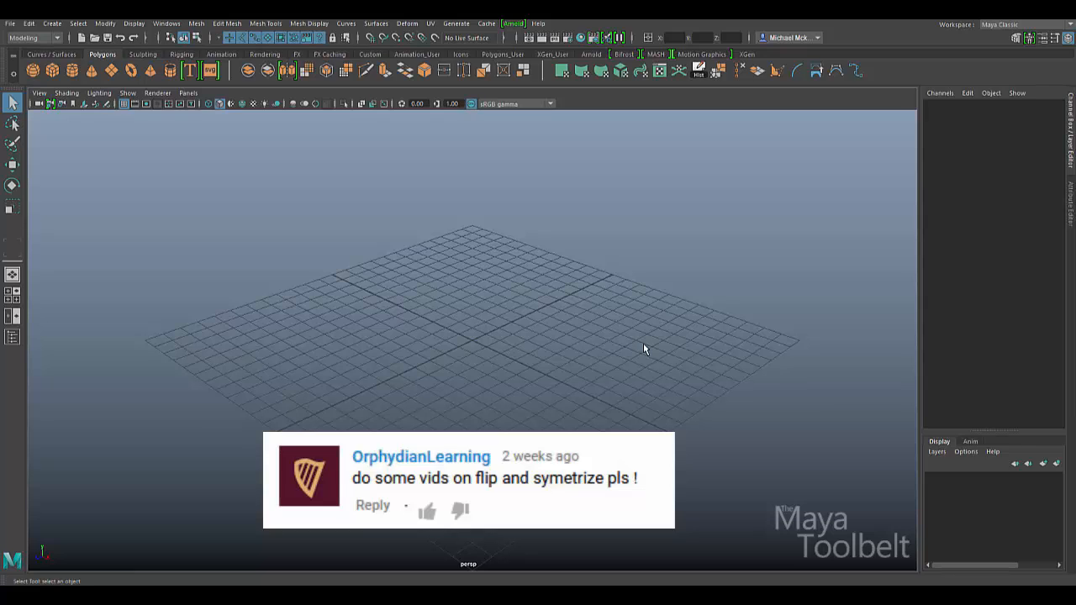
mouse_move(559, 318)
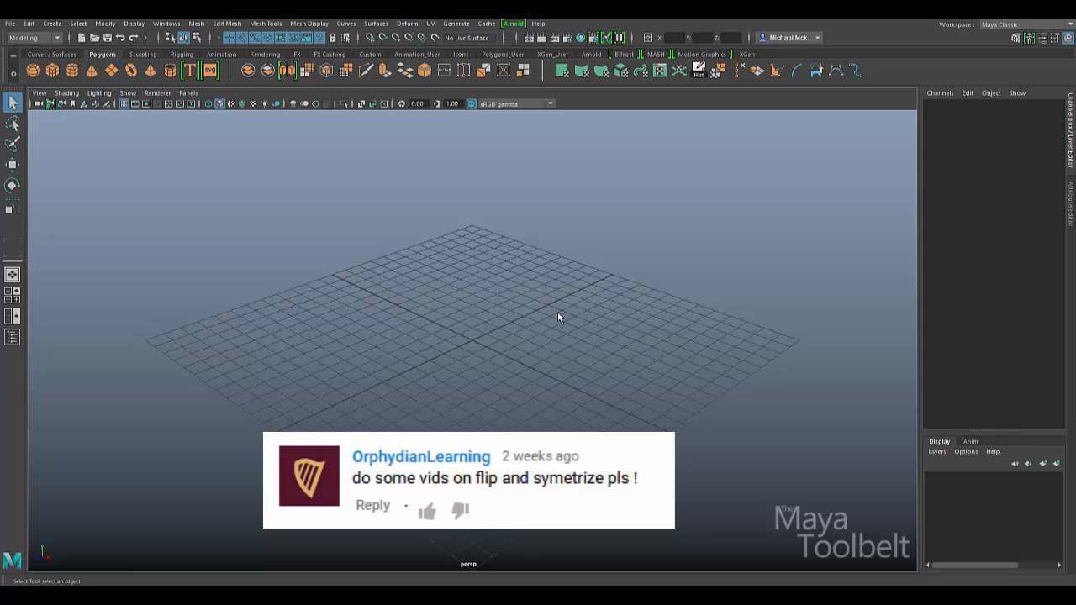
Step: Show the Edit Mesh commands where Flip and Symmetrize live under Vertex
left_click(225, 24)
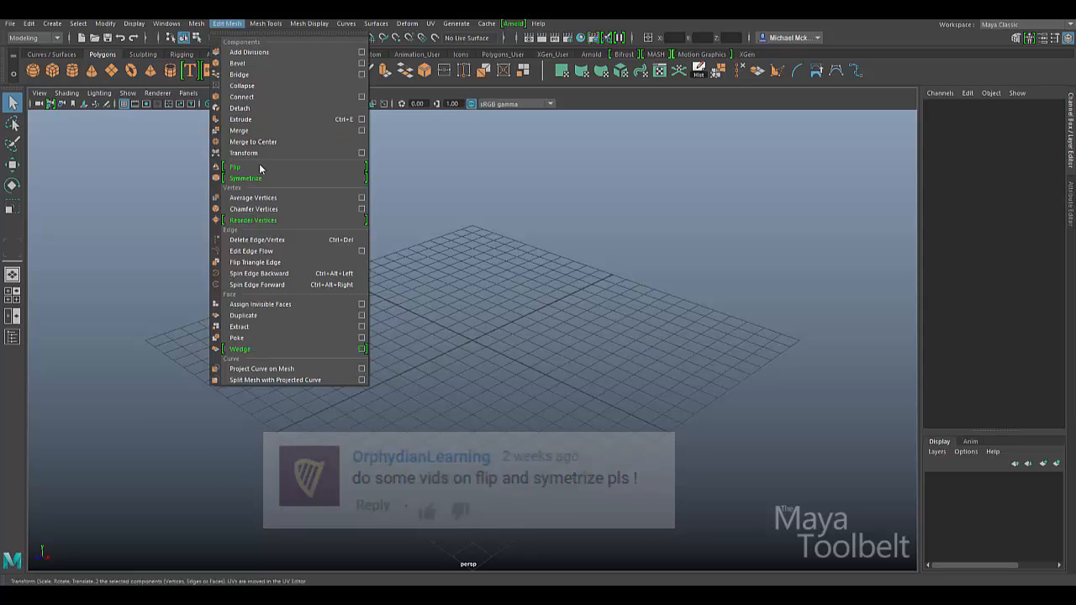
mouse_move(246, 178)
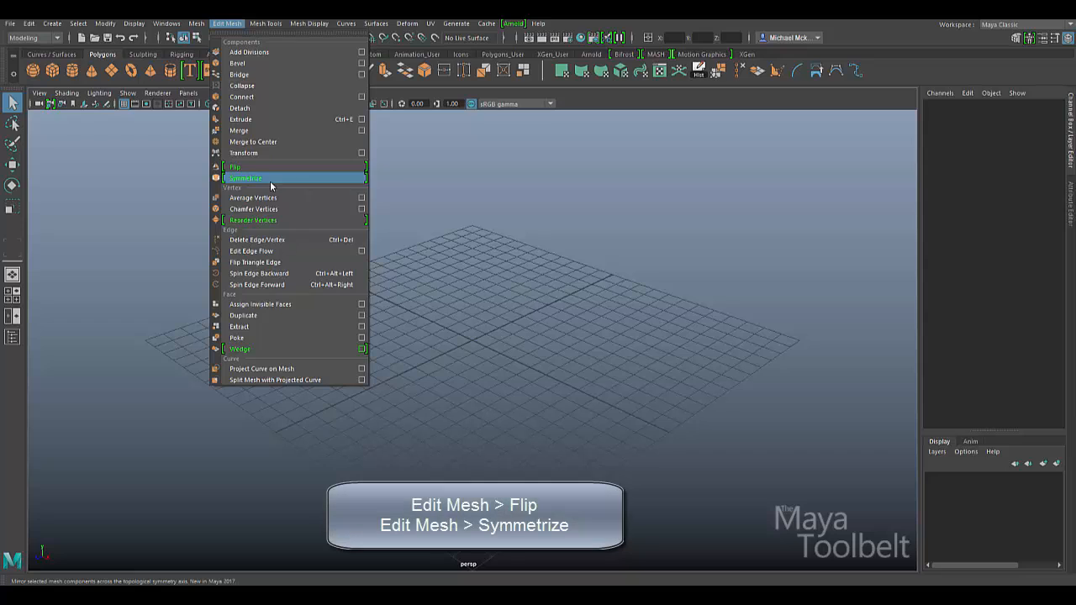
mouse_move(277, 183)
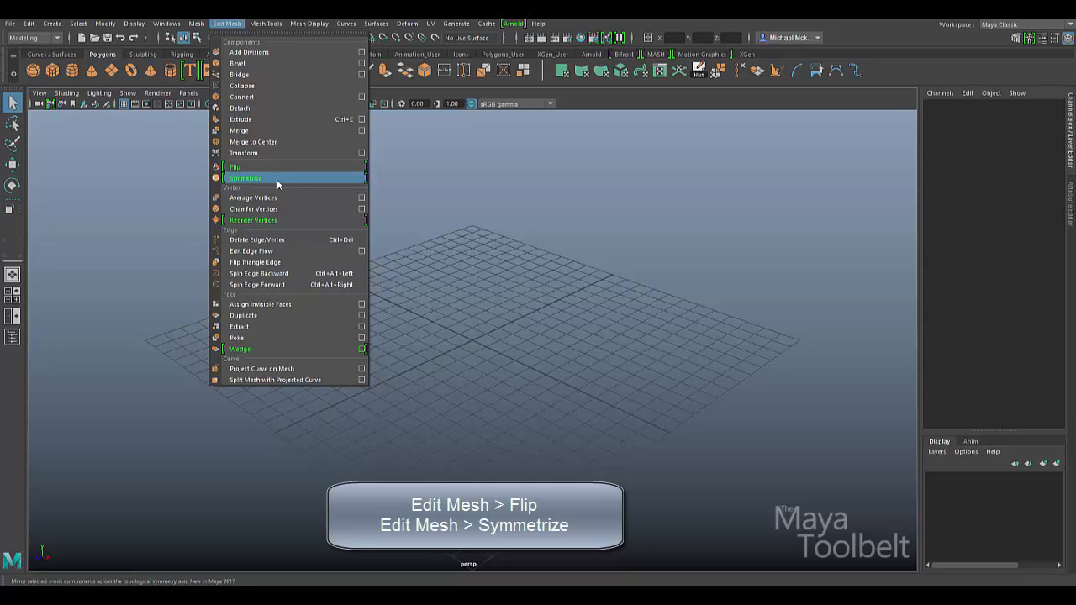
mouse_move(284, 181)
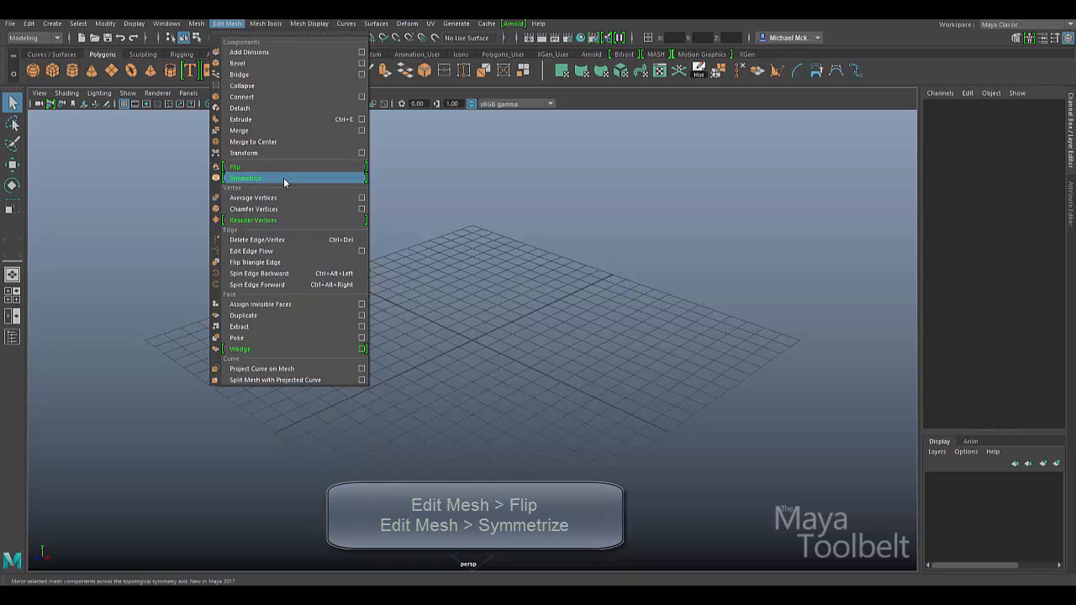
mouse_move(289, 183)
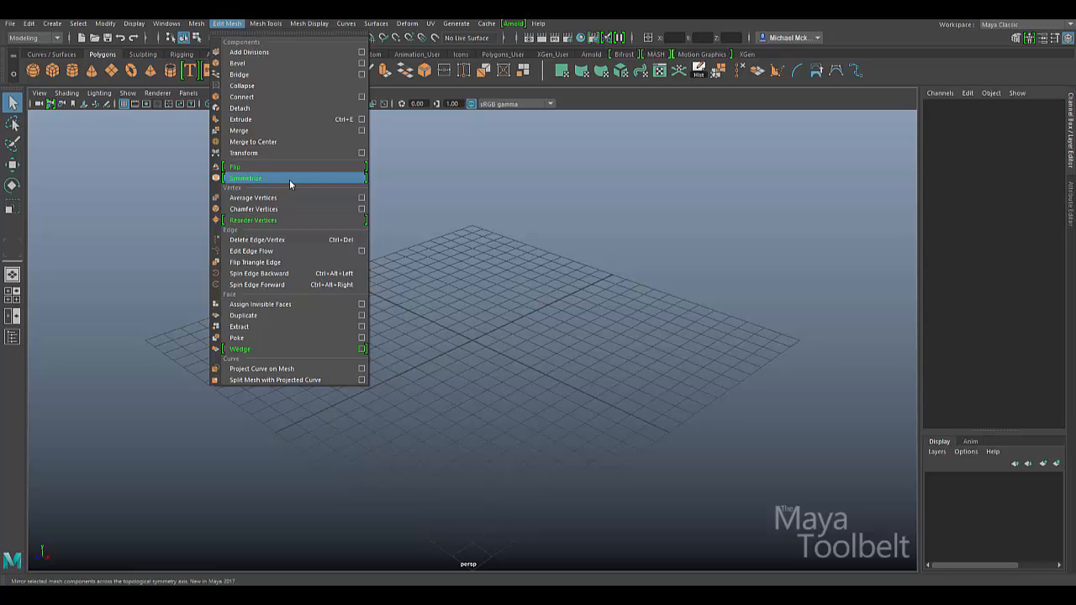
mouse_move(266, 168)
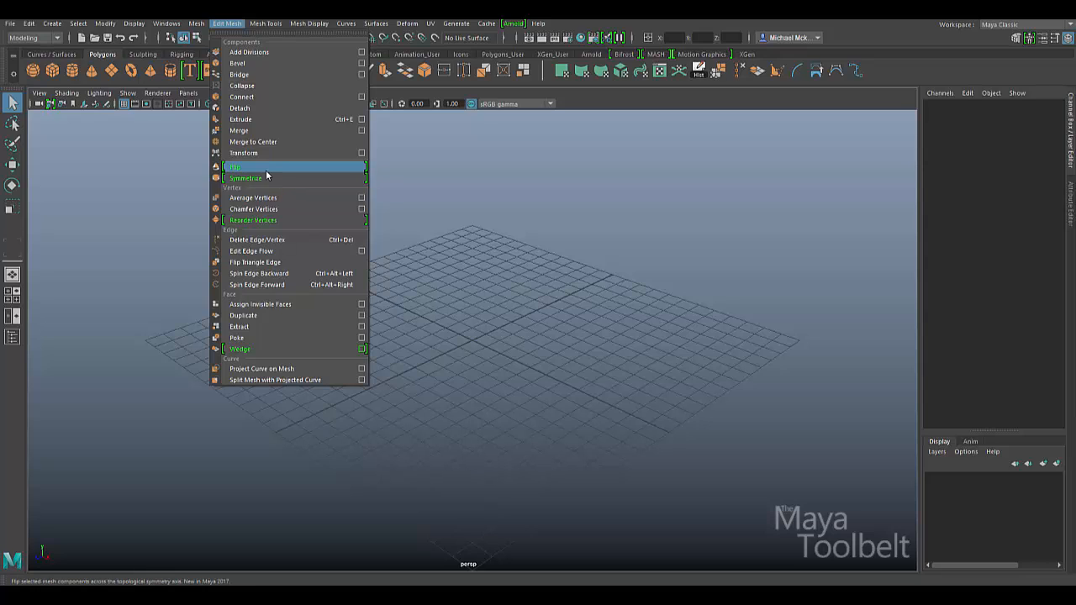
mouse_move(269, 178)
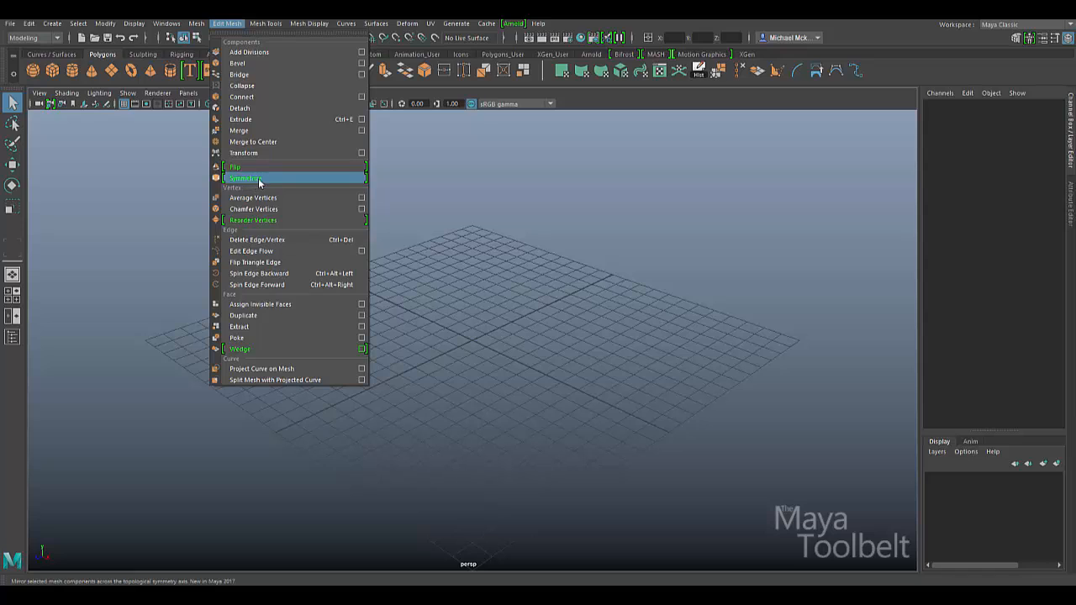
mouse_move(282, 179)
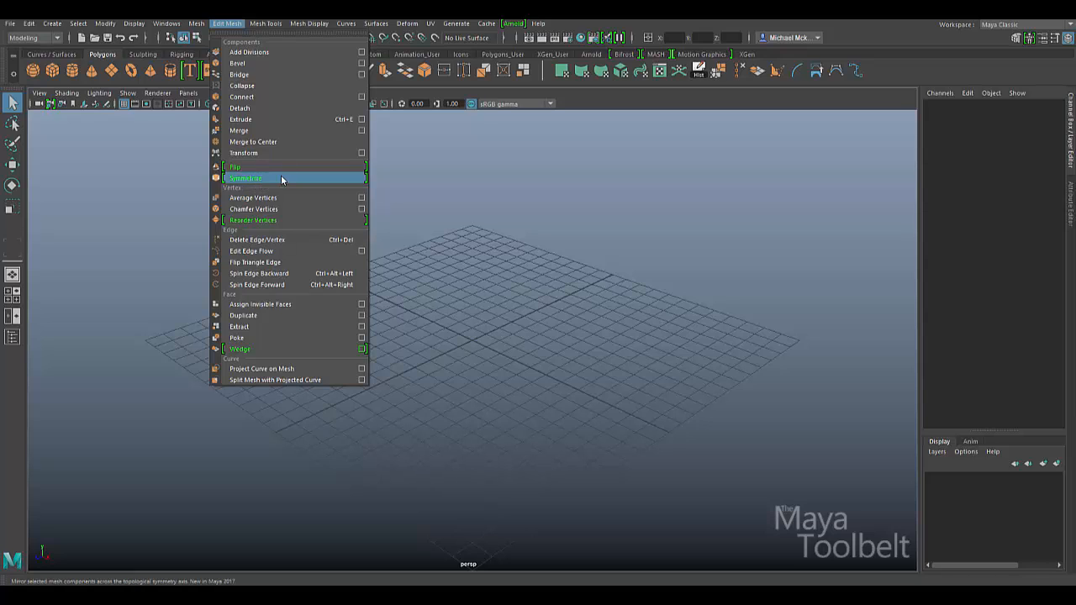
mouse_move(274, 168)
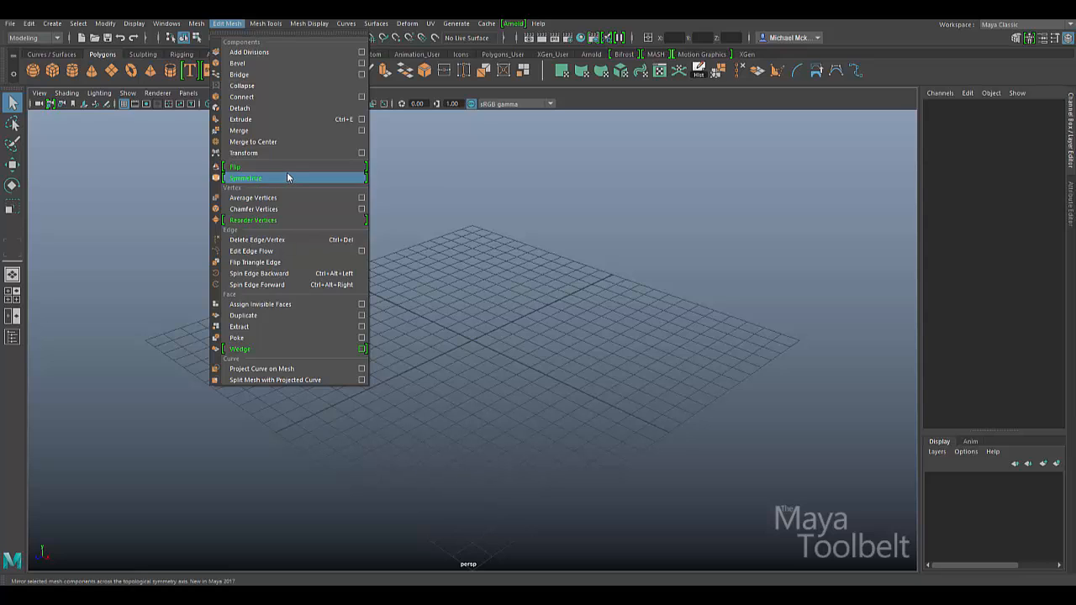
mouse_move(501, 282)
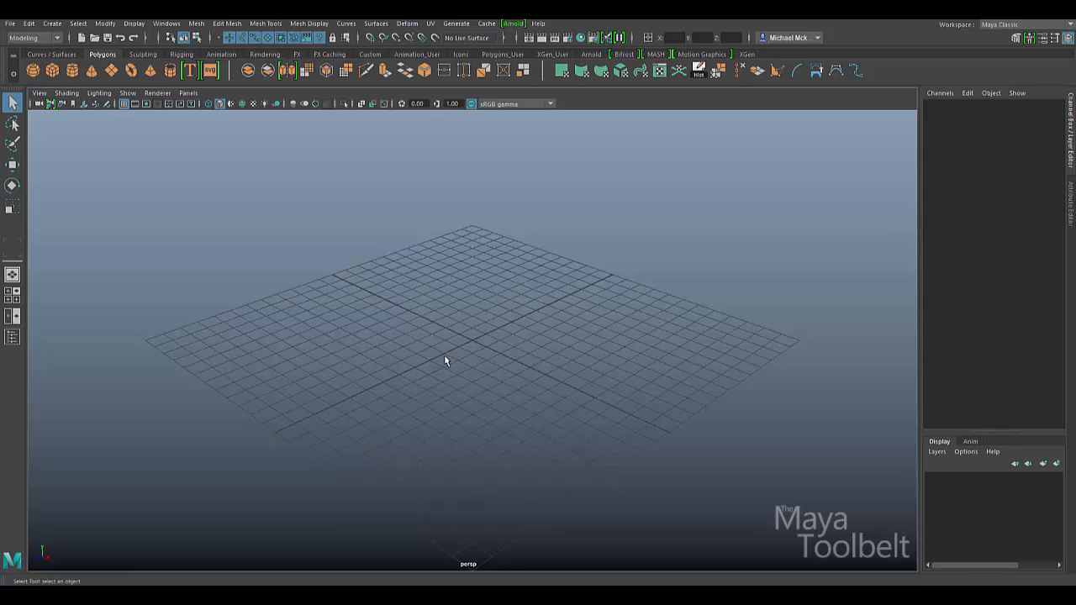
mouse_move(451, 392)
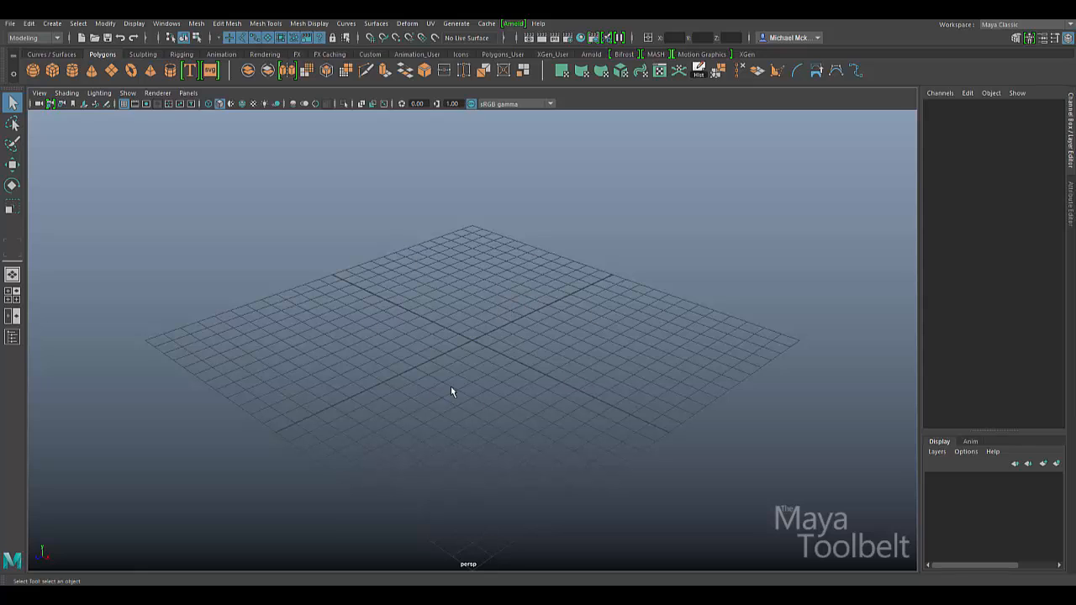
mouse_move(491, 296)
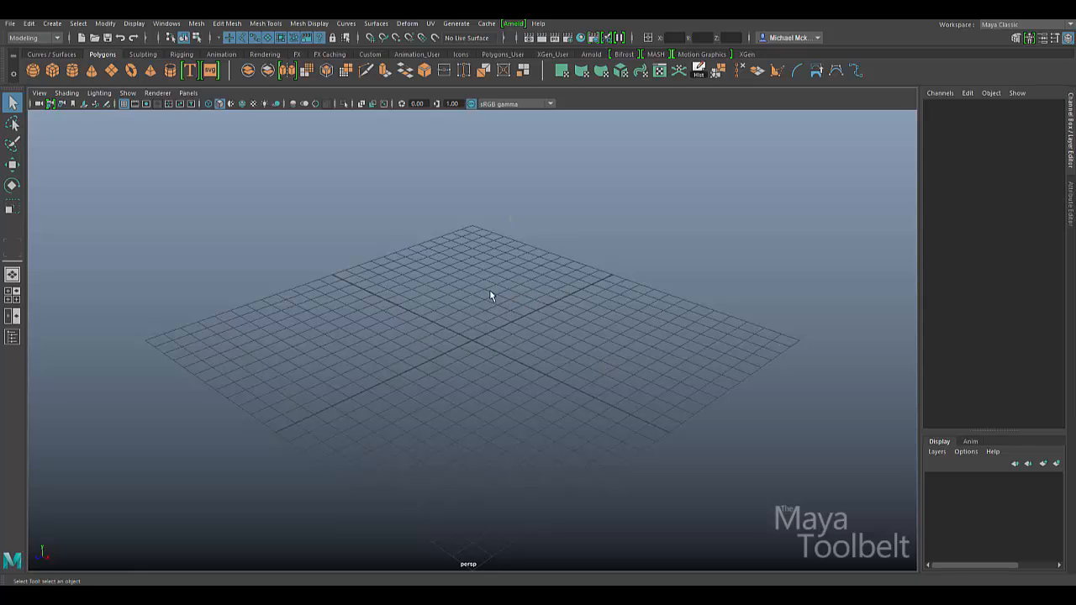
mouse_move(460, 360)
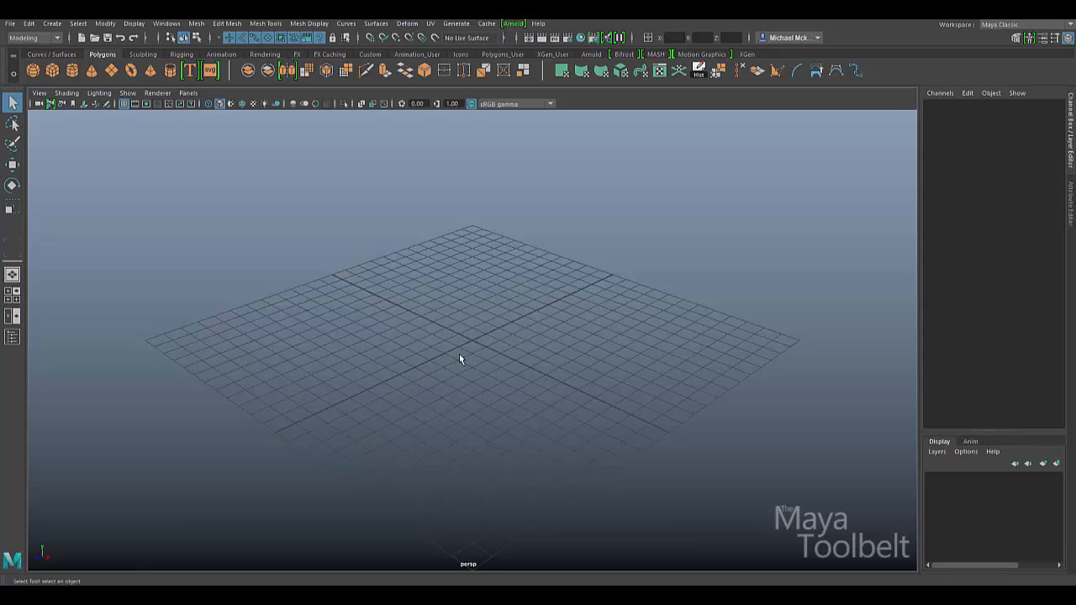
mouse_move(461, 345)
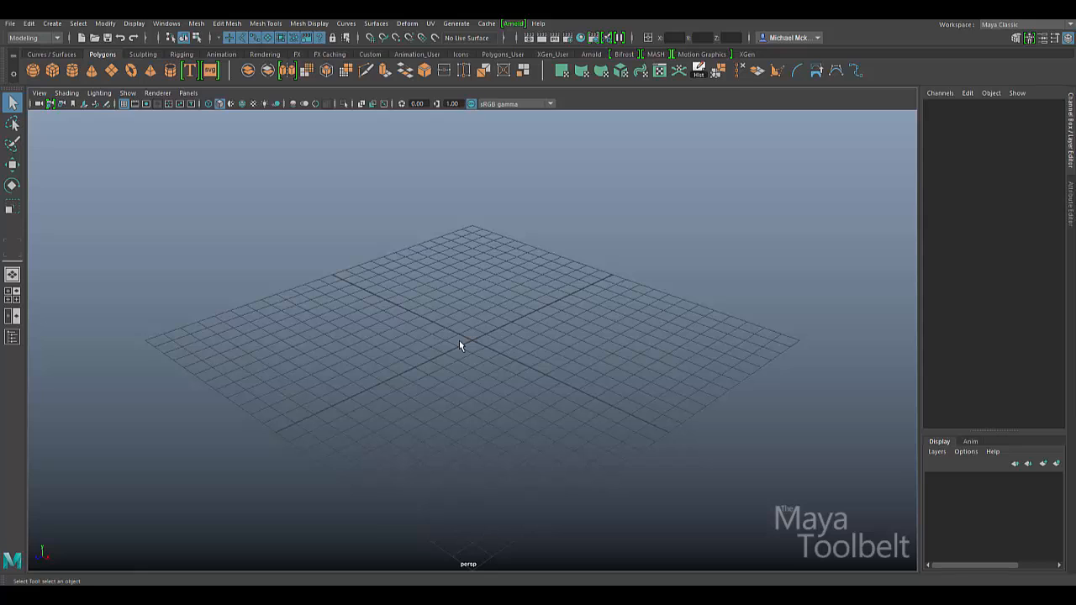
mouse_move(457, 332)
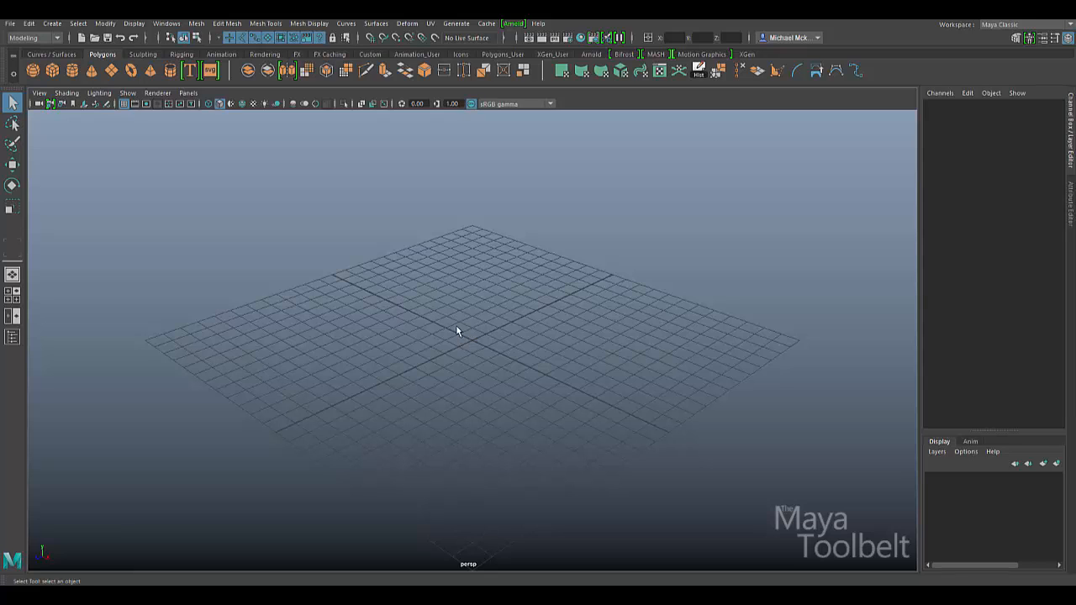
Step: Switch the shelf from the polygon tools to the Sculpting tool set
left_click_drag(457, 330, 508, 343)
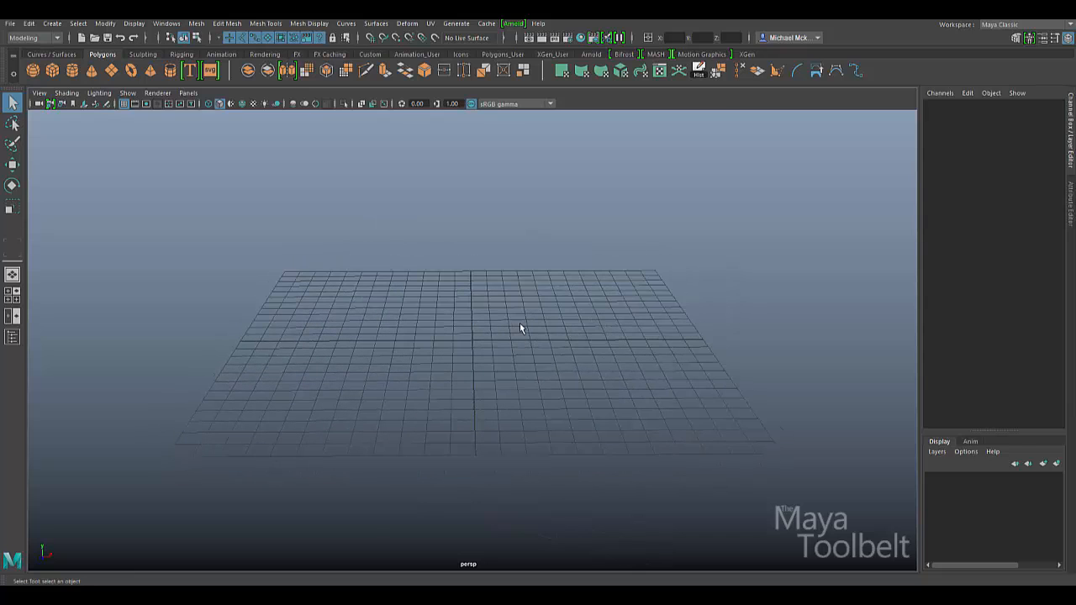
mouse_move(525, 328)
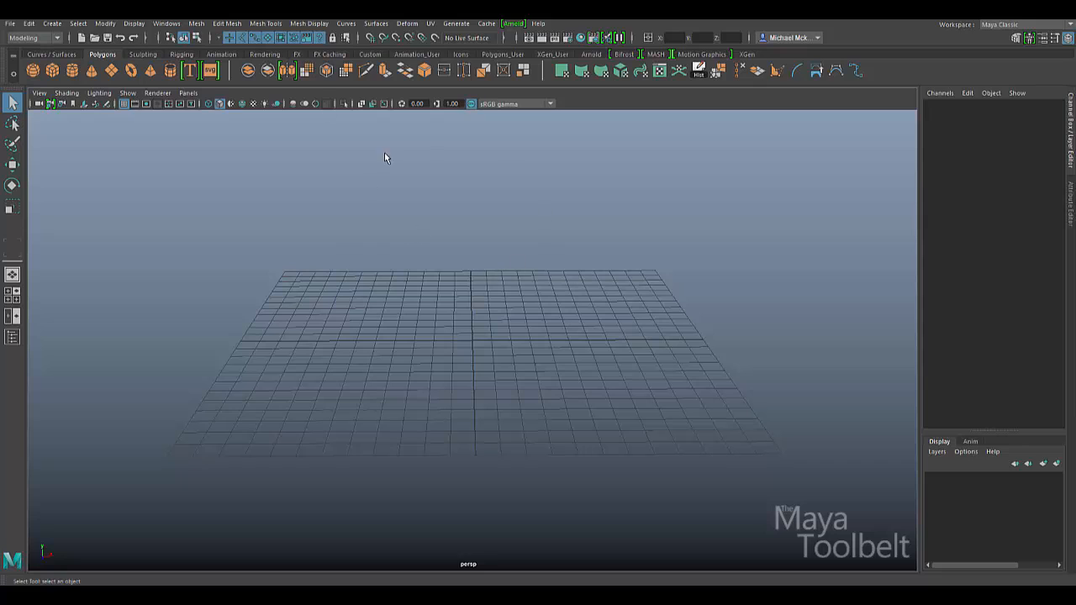
left_click(143, 54)
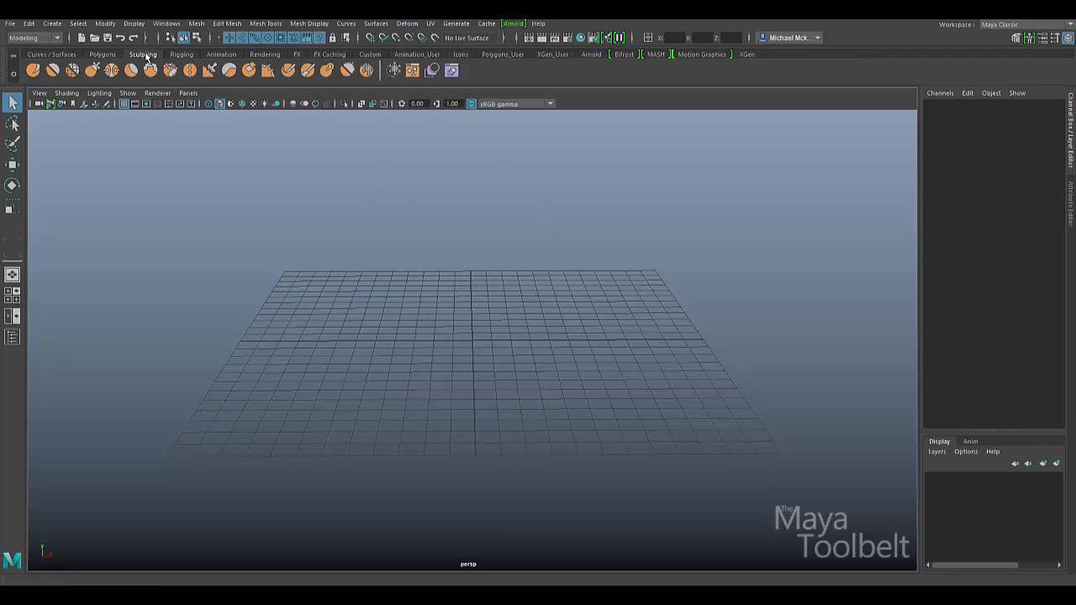
mouse_move(412, 71)
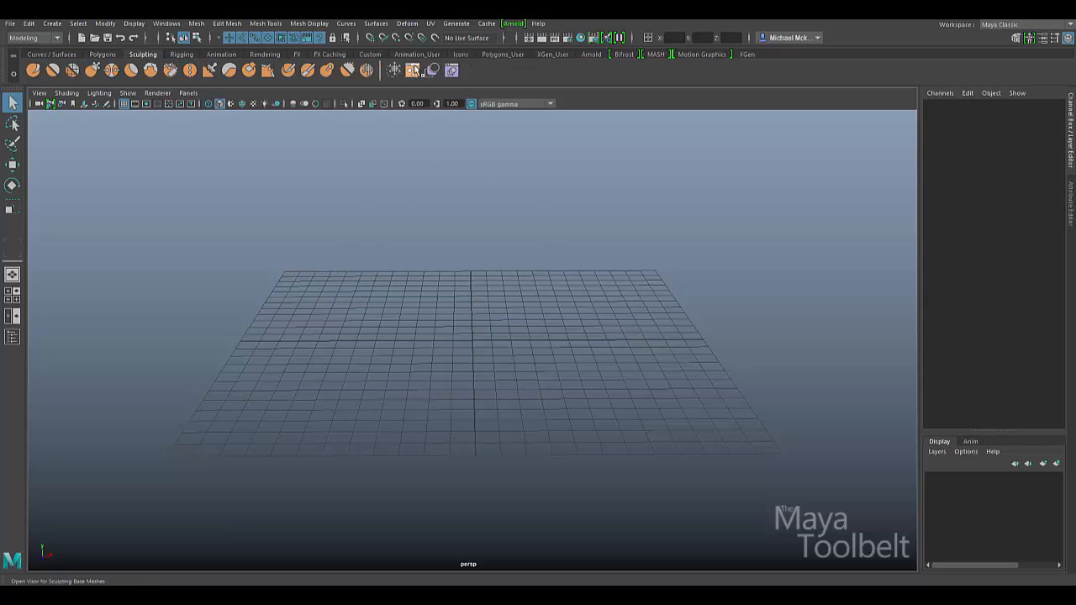
Step: Browse the example sculpting base meshes, previewing the Reptile and Raptor models
left_click(414, 71)
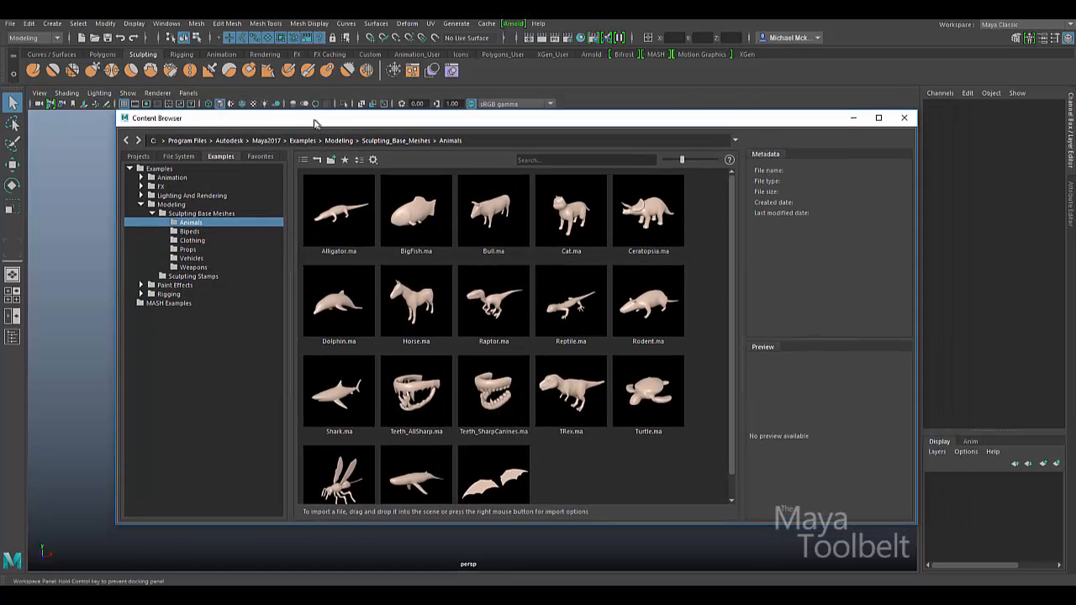
left_click(568, 303)
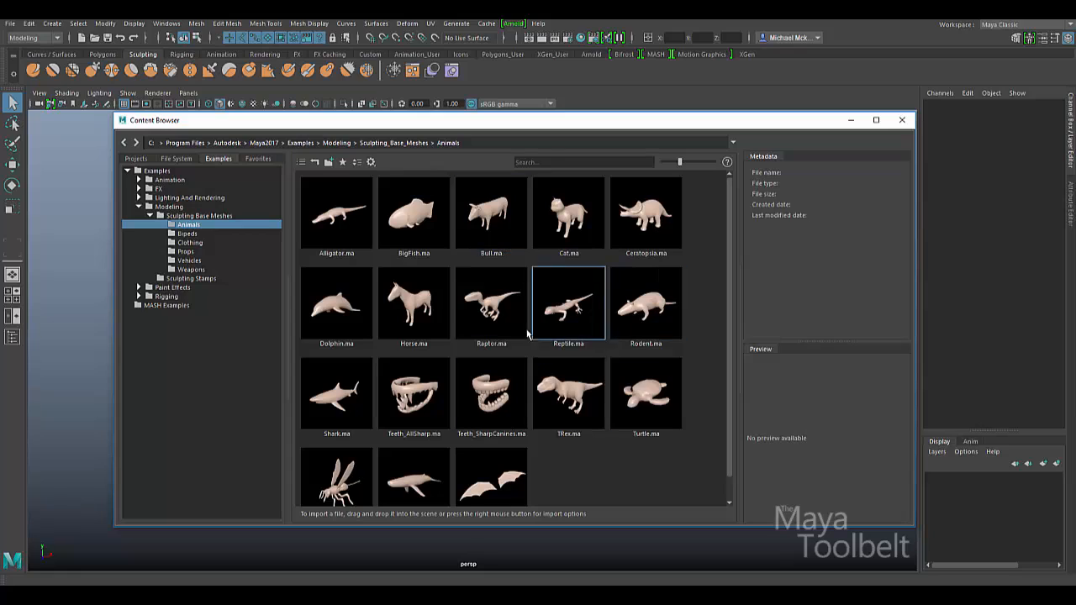
left_click(491, 303)
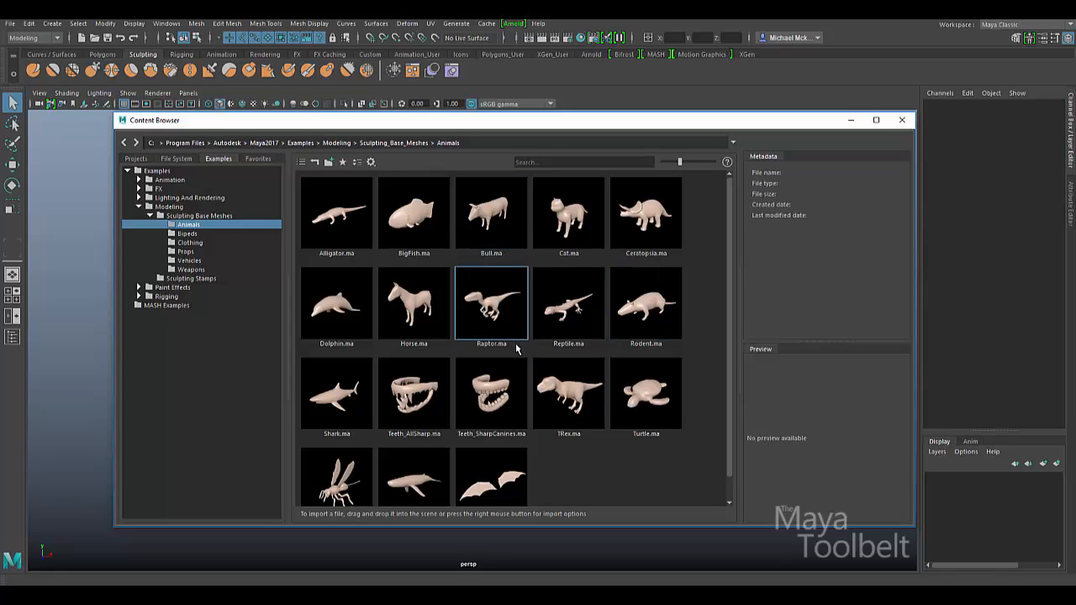
left_click(568, 303)
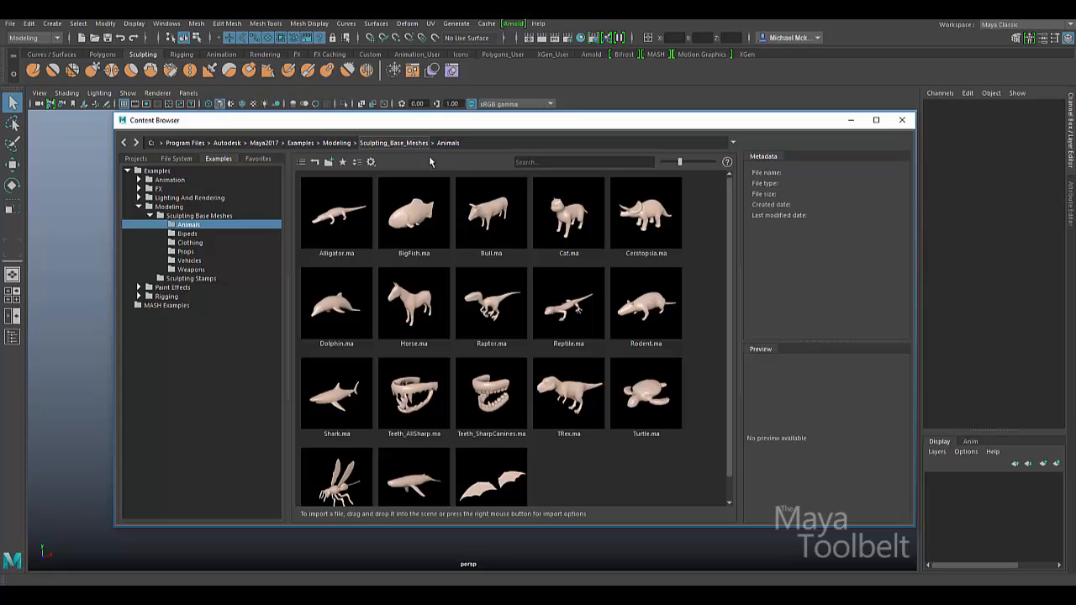
left_click(569, 303)
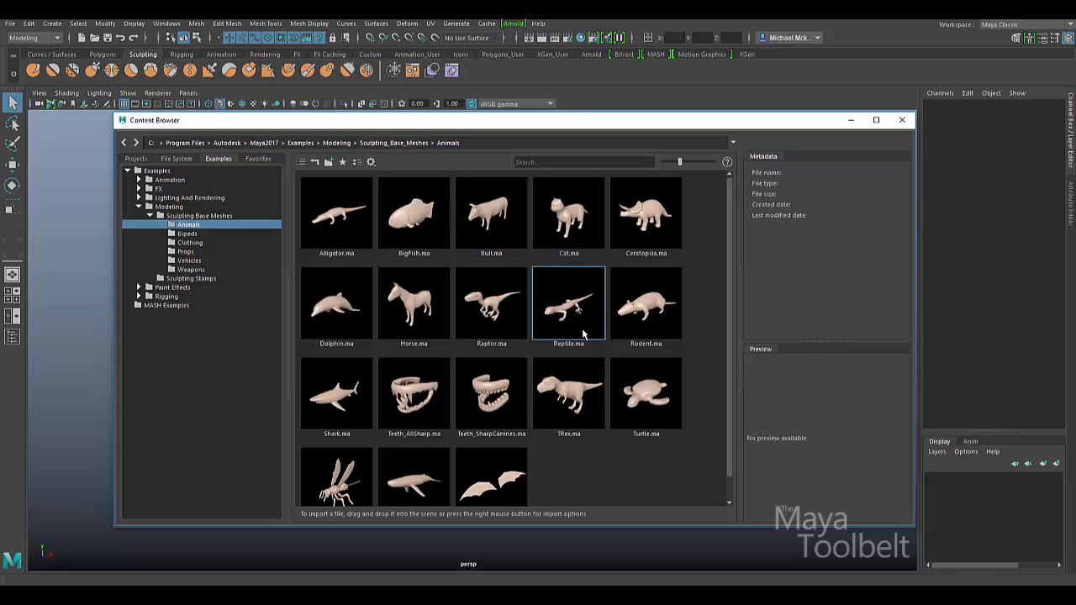
mouse_move(542, 292)
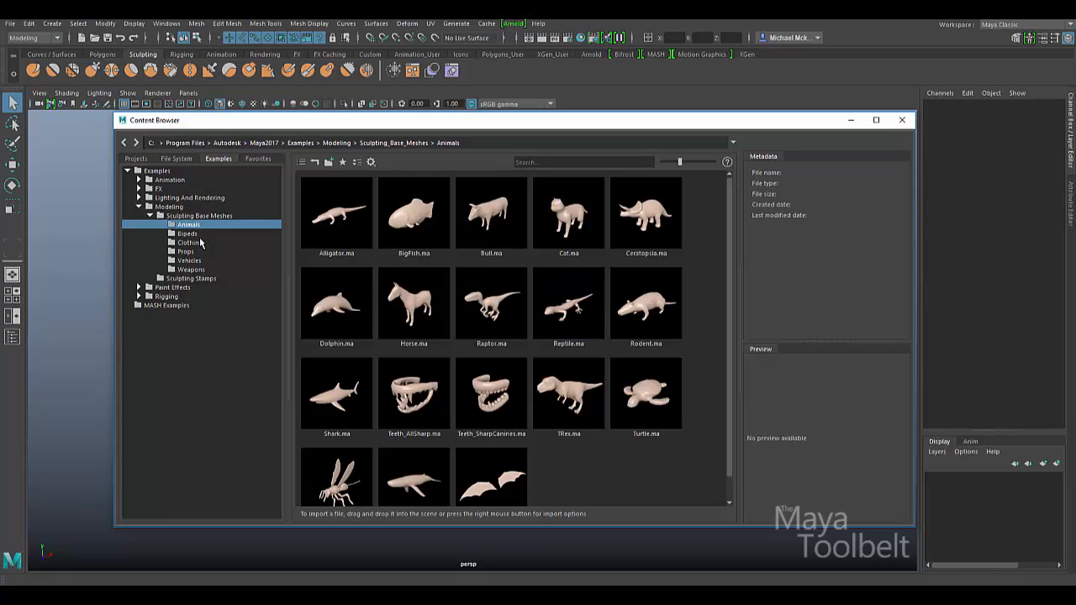
Step: Import MonsterWolfman.ma from the Bipeds sculpting base meshes into the scene
left_click(188, 234)
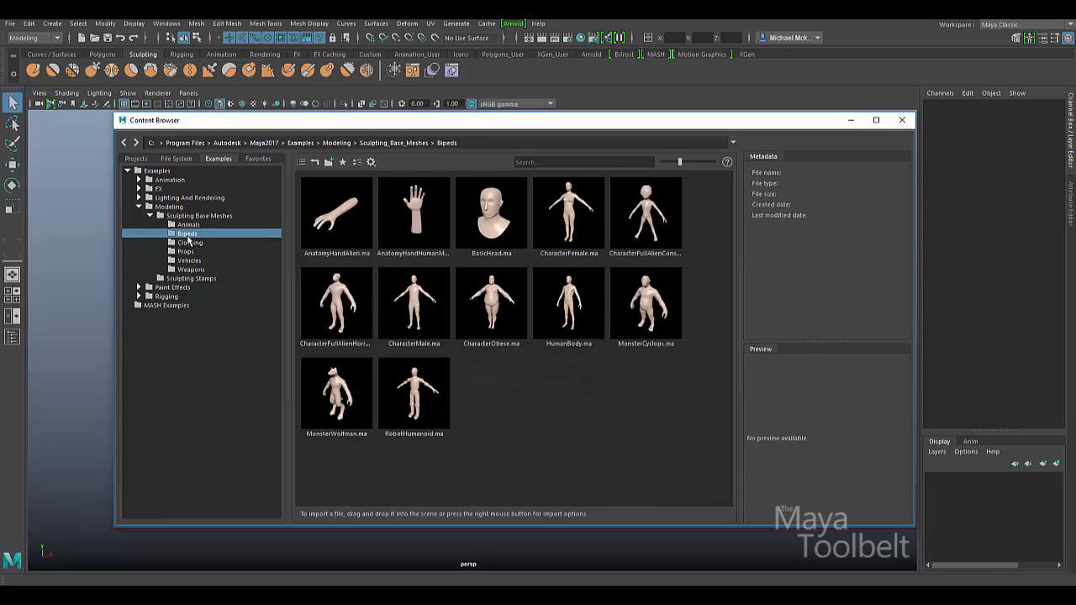
left_click(569, 303)
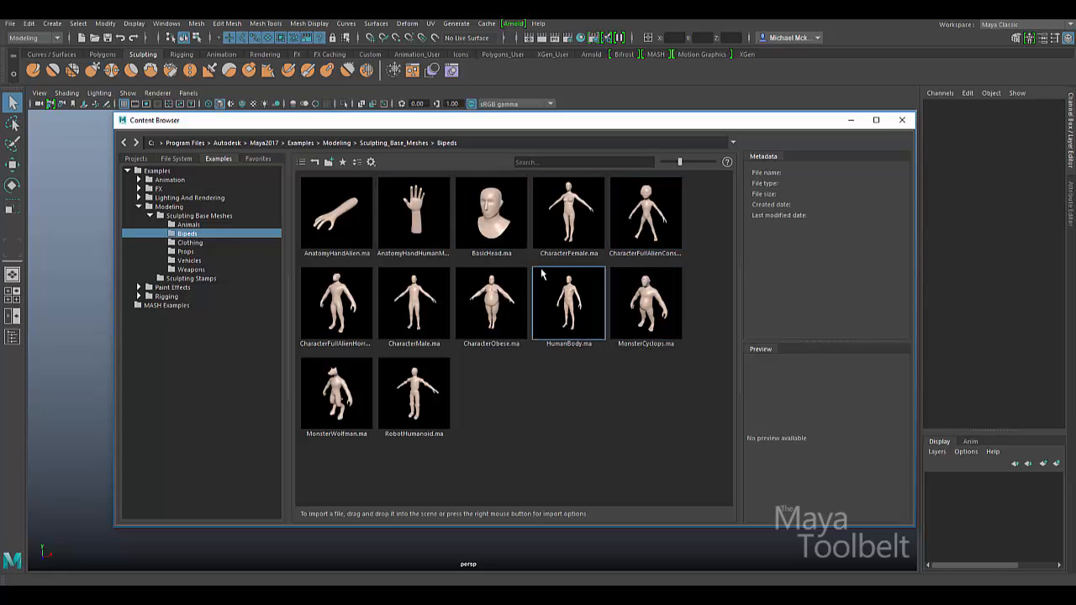
left_click(336, 394)
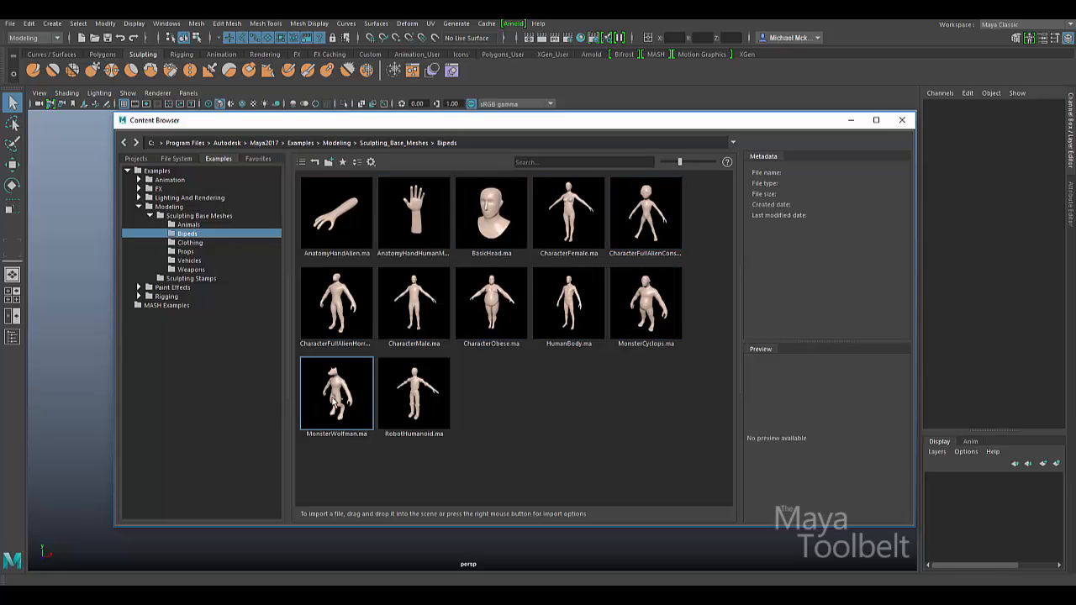
right_click(336, 393)
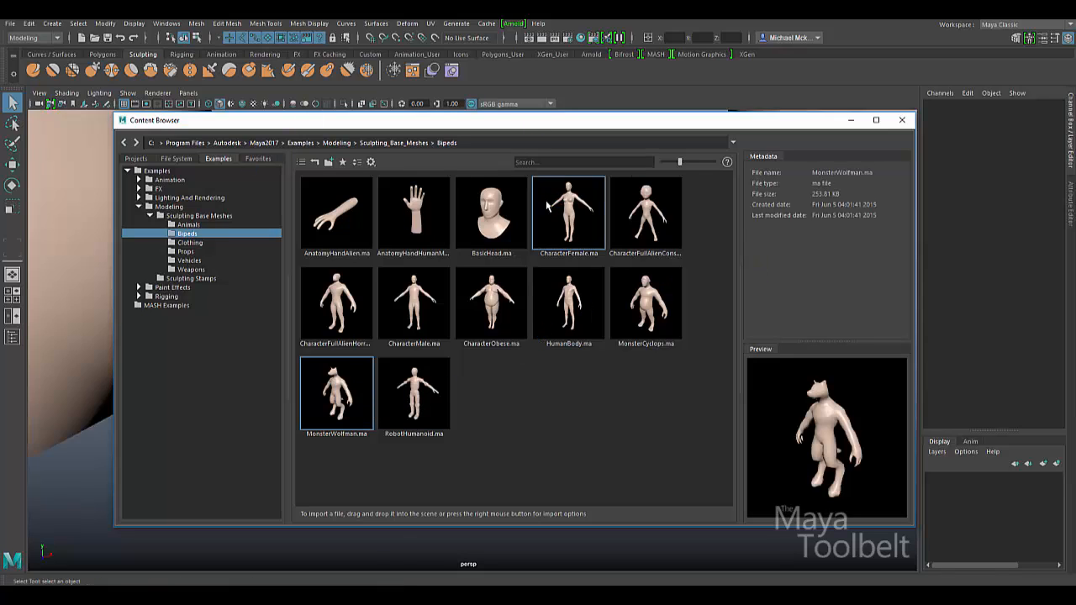
Step: Scale the wolfman to 0.1 on X, Y and Z via the Channel Box and frame its head
left_click(901, 121)
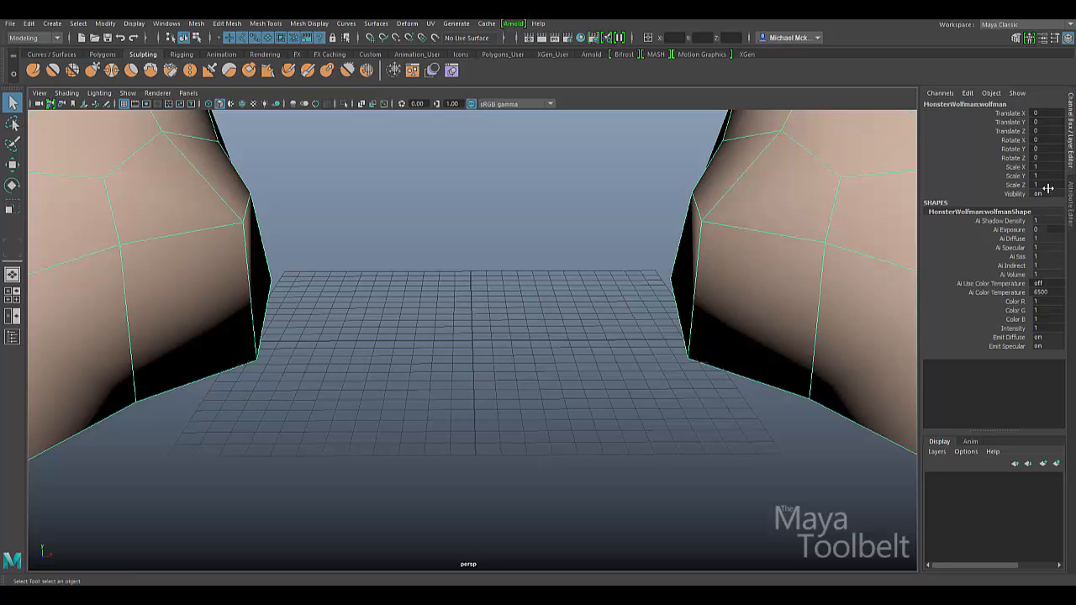
left_click(1046, 168)
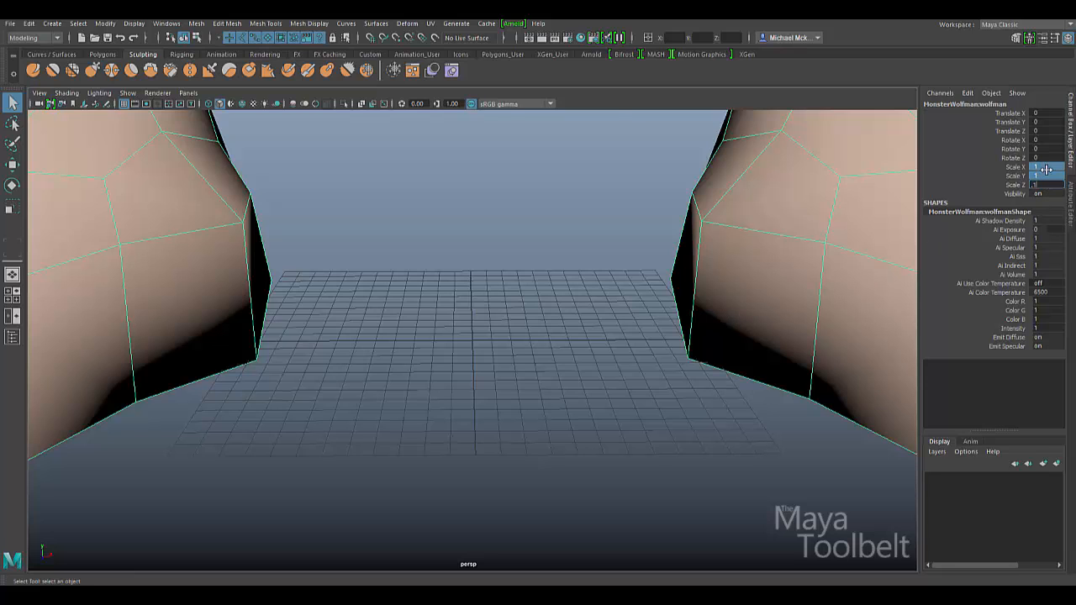
type("0.1")
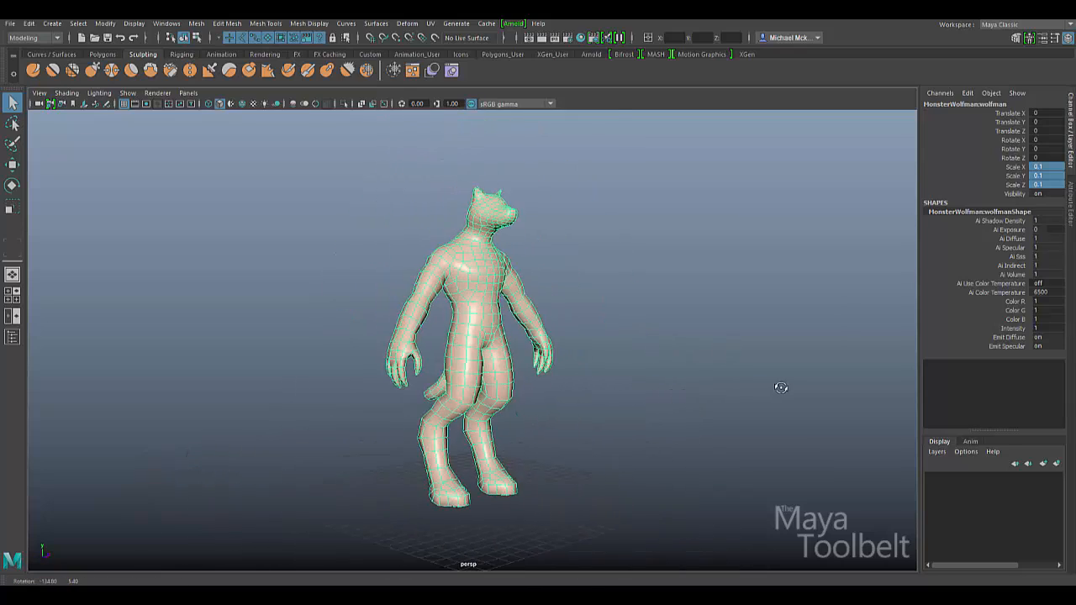
left_click_drag(780, 386, 723, 370)
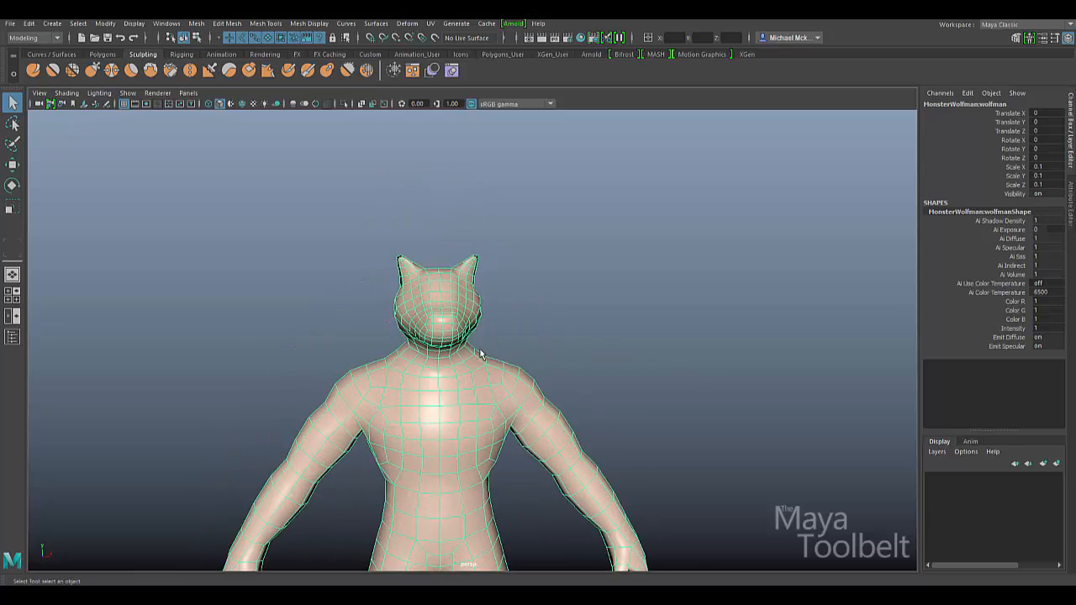
Step: Rotate one ear's tip vertices to fold the ear over, making the ears mismatch
left_click_drag(480, 353, 664, 340)
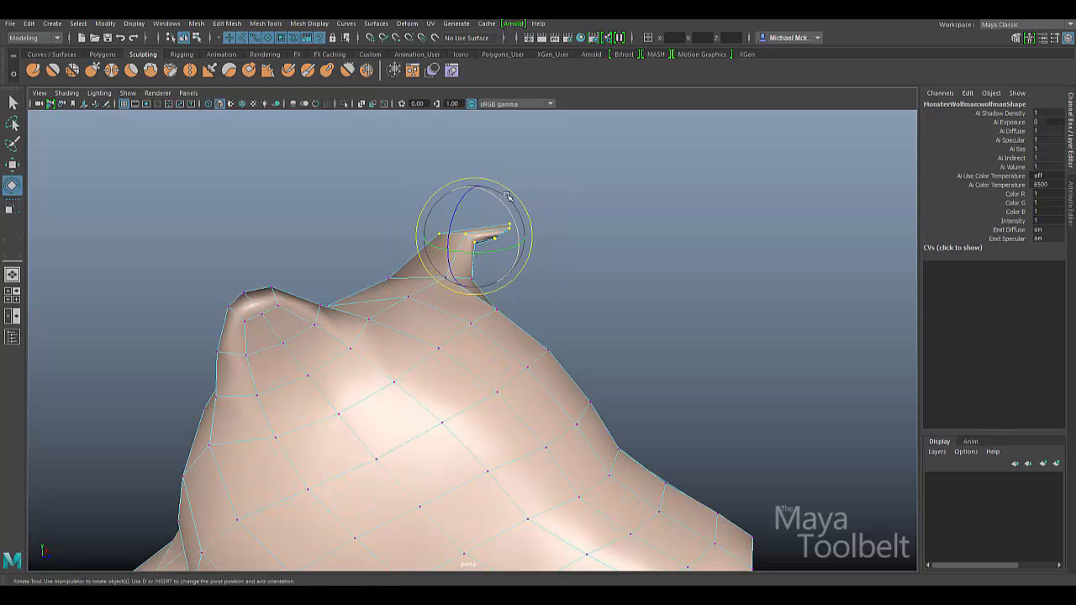
left_click_drag(504, 235, 525, 210)
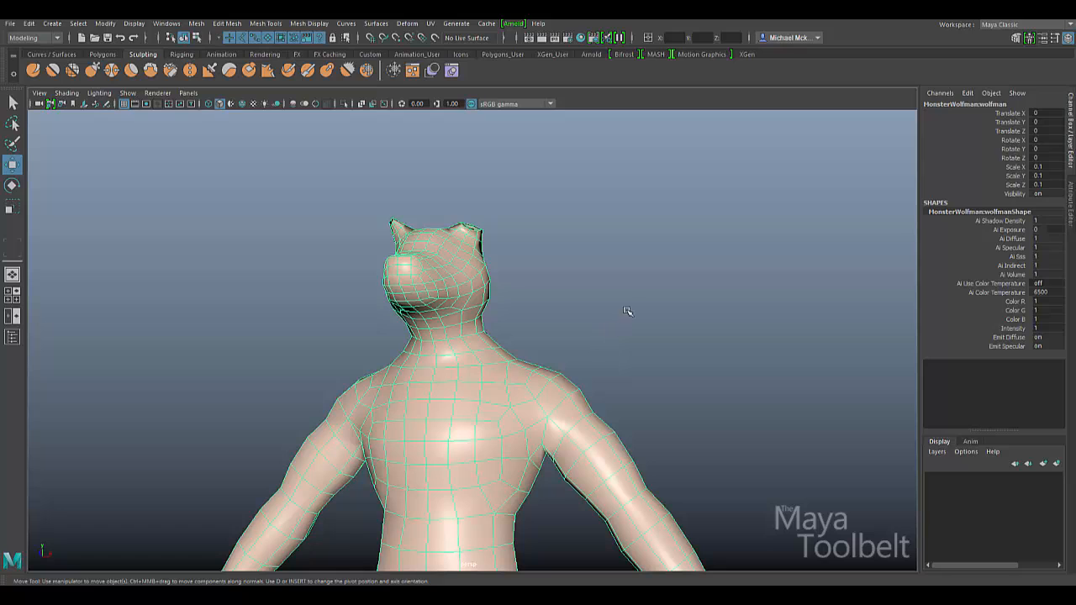
mouse_move(587, 339)
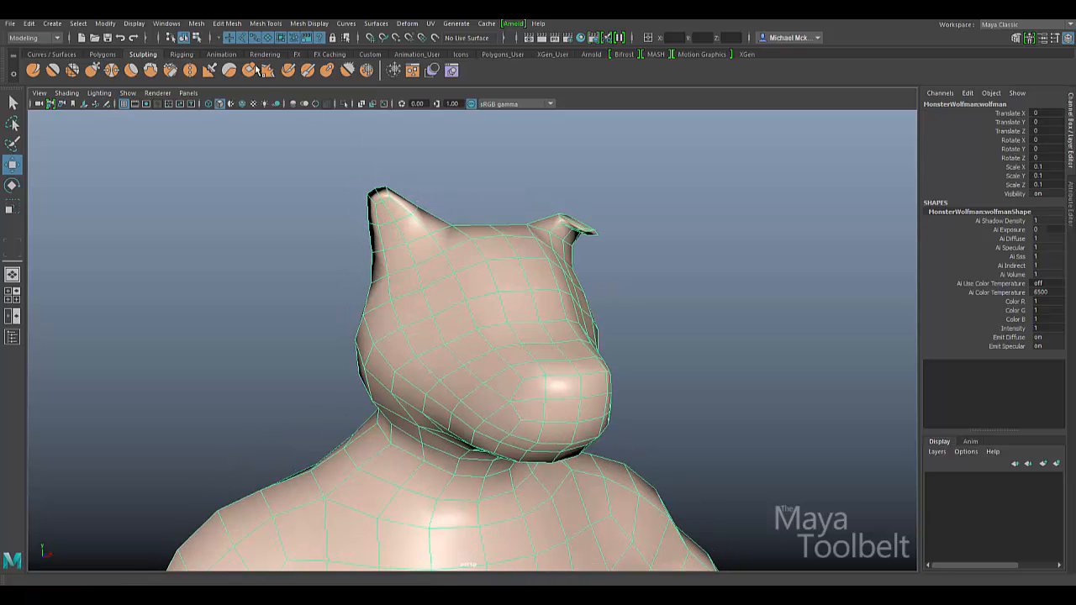
Step: Flip the selected ear vertices so the folded tip moves to the opposite ear, then inspect
left_click(226, 24)
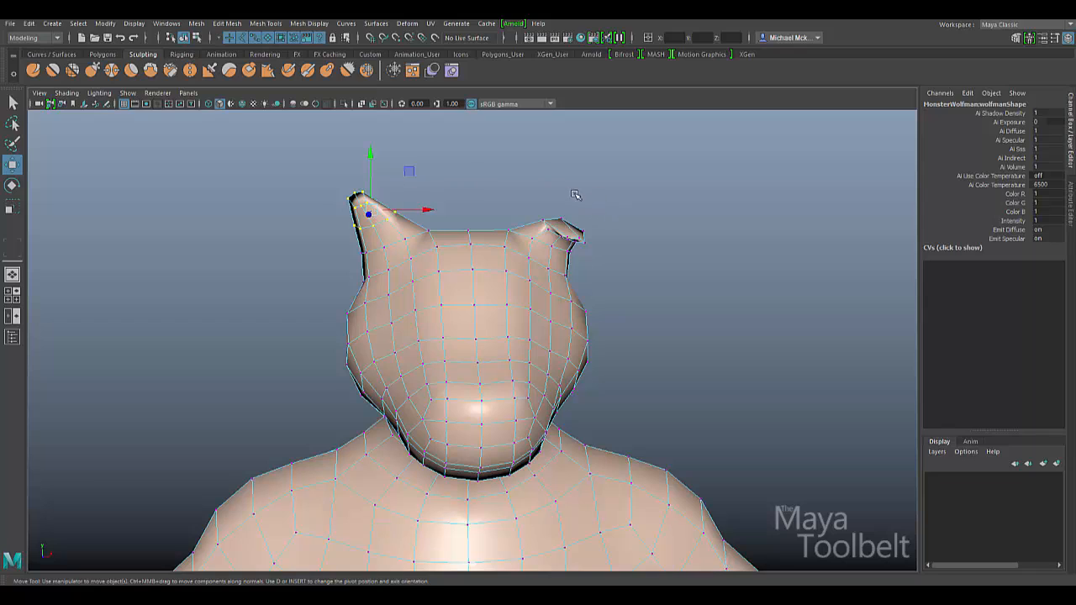
mouse_move(528, 185)
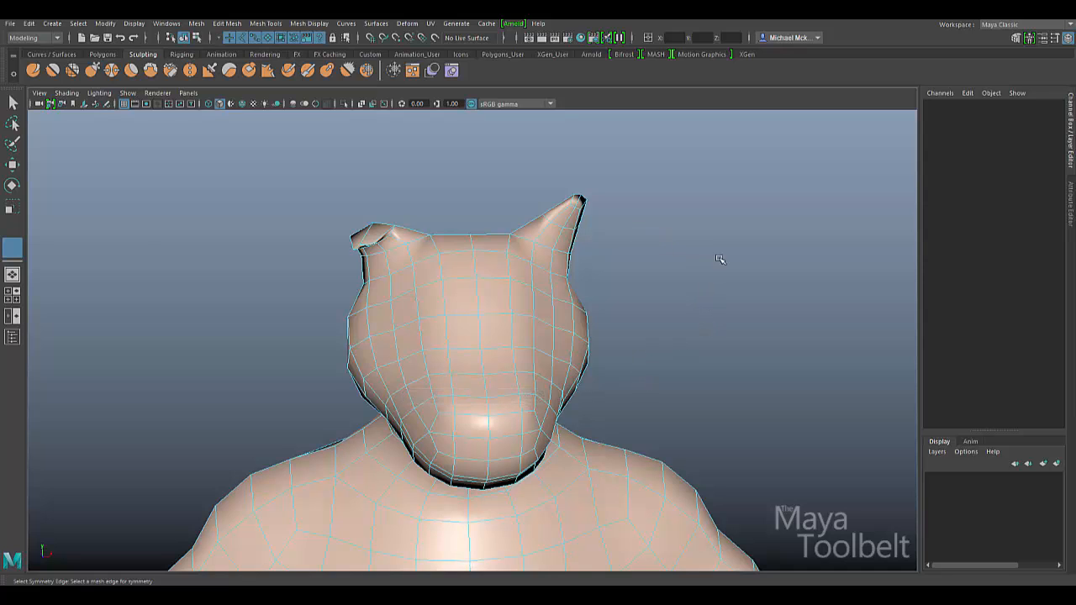
mouse_move(716, 256)
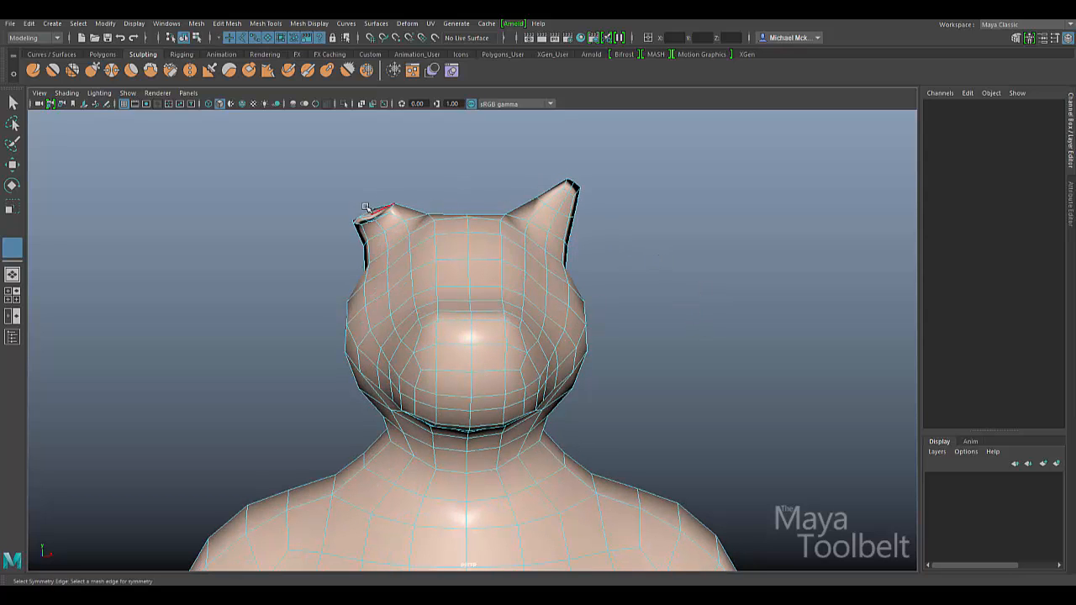
left_click_drag(471, 337, 782, 344)
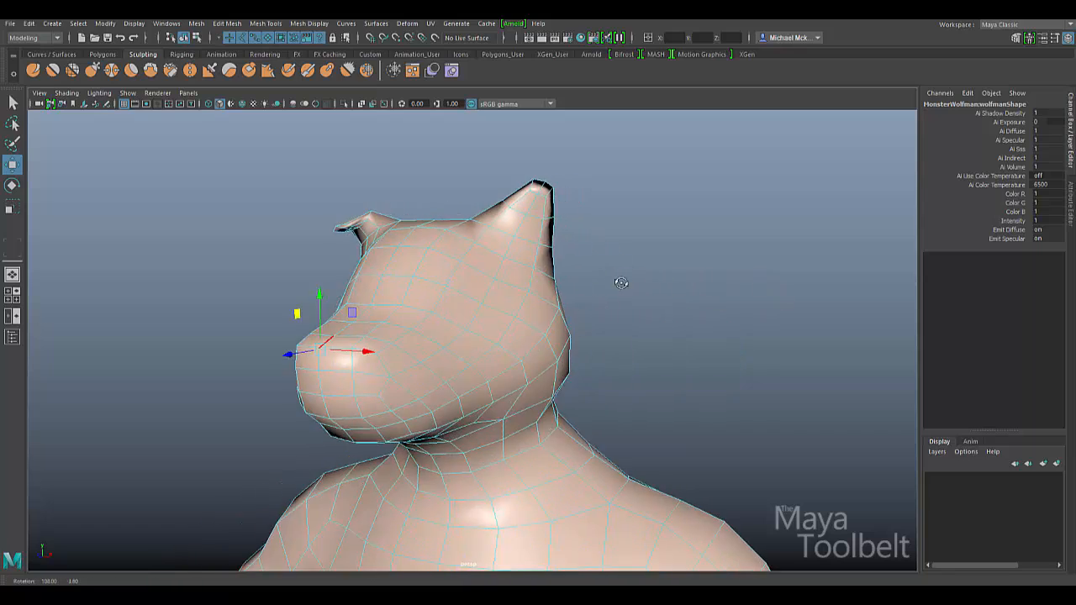
left_click_drag(620, 282, 530, 172)
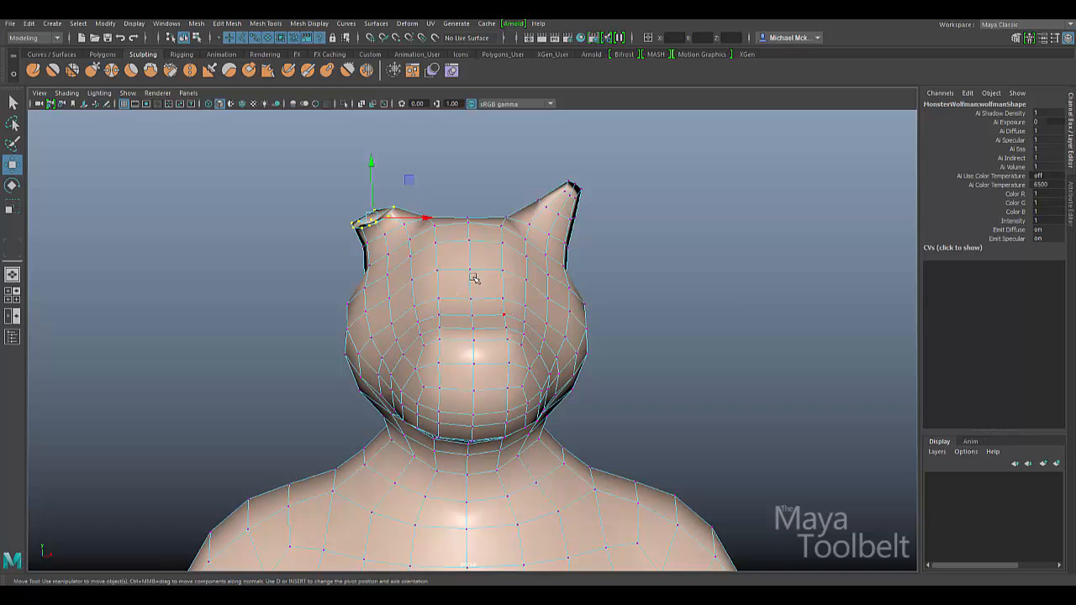
mouse_move(559, 200)
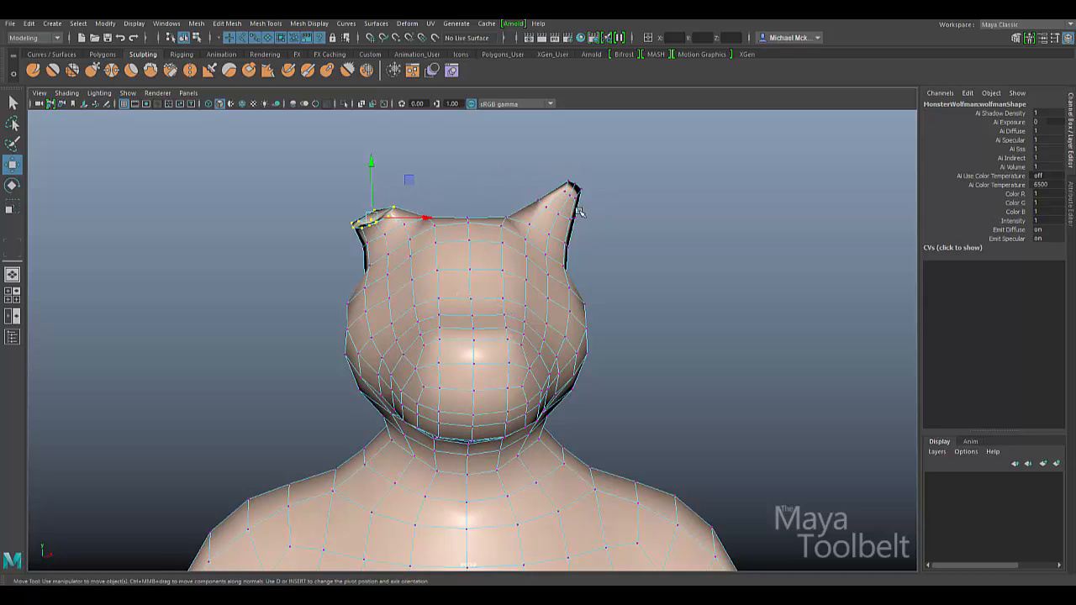
mouse_move(549, 172)
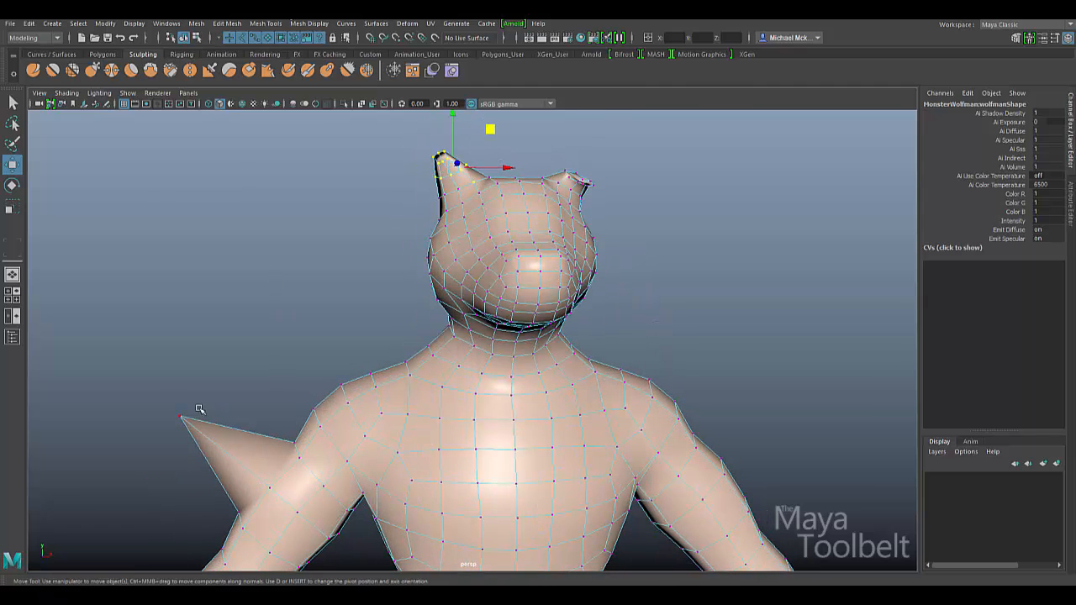
mouse_move(720, 396)
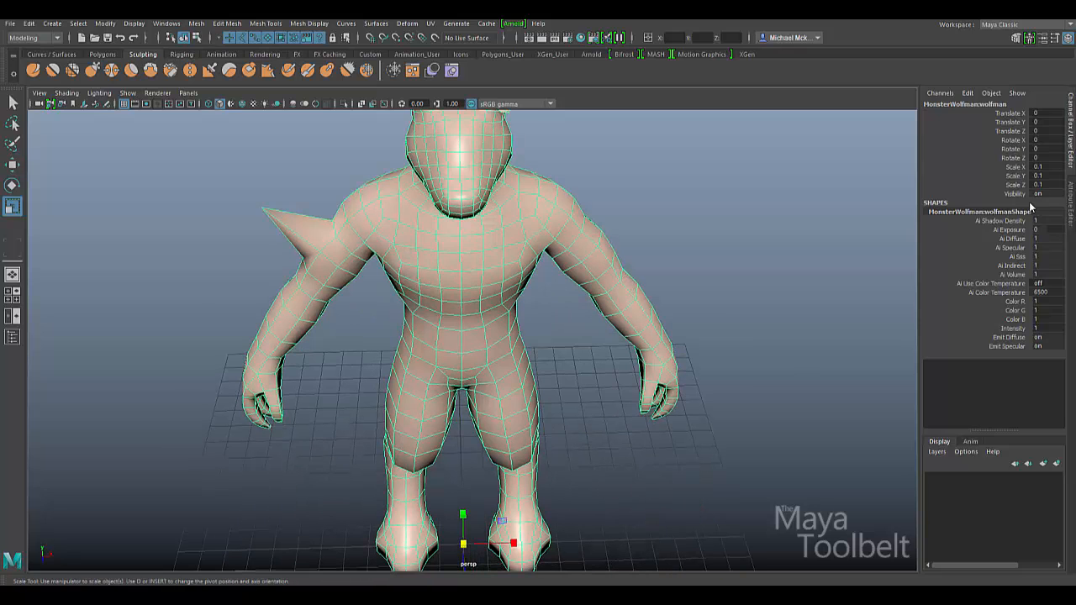
Step: Select the whole wolfman, now carrying a shoulder spike and negative X scale
left_click(1042, 167)
type("-0.1")
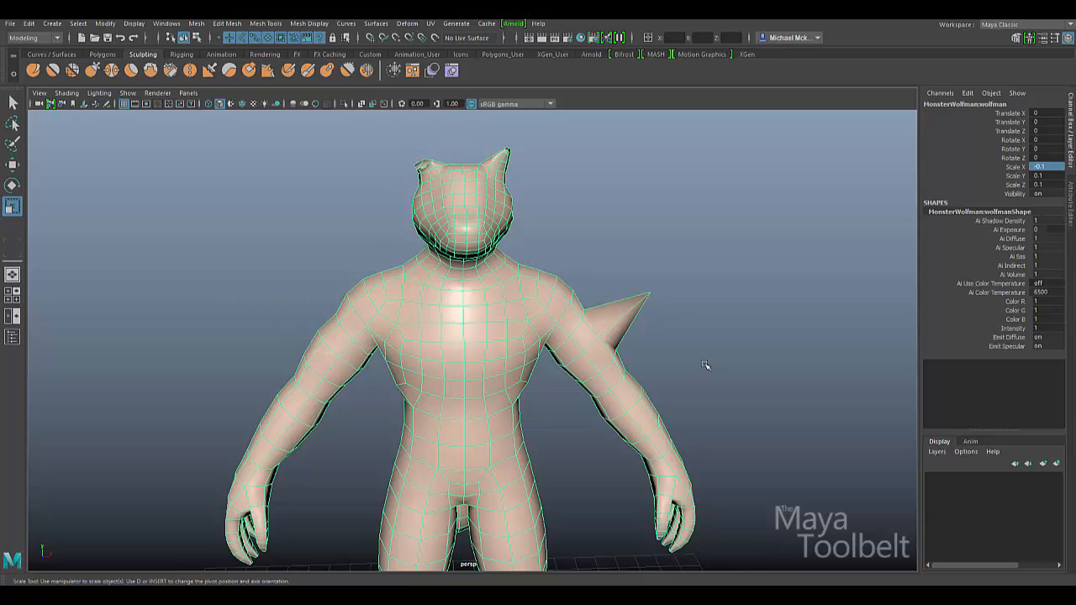
mouse_move(662, 379)
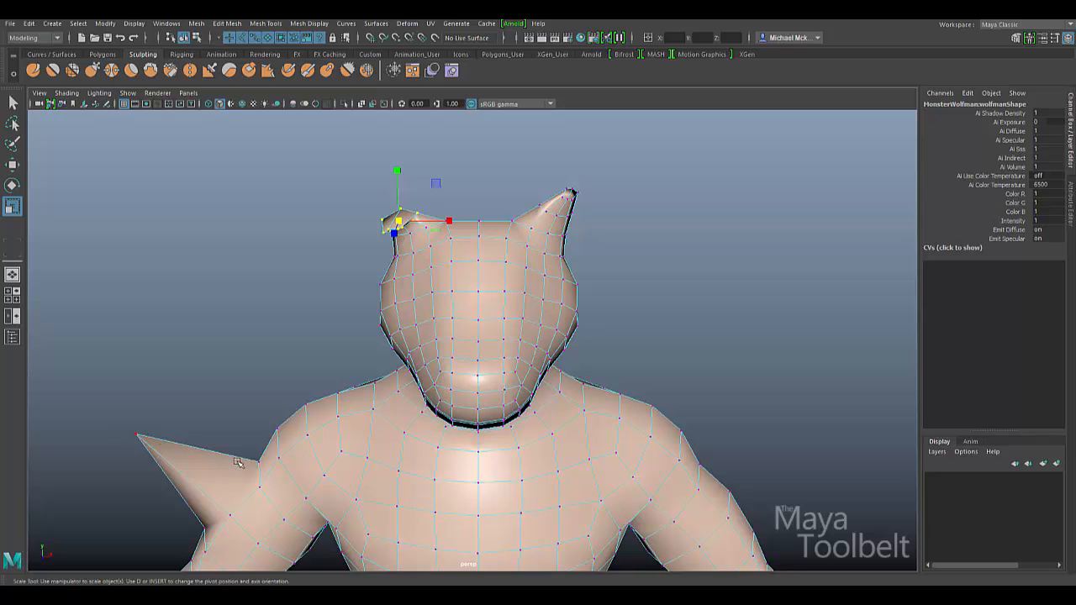
mouse_move(431, 451)
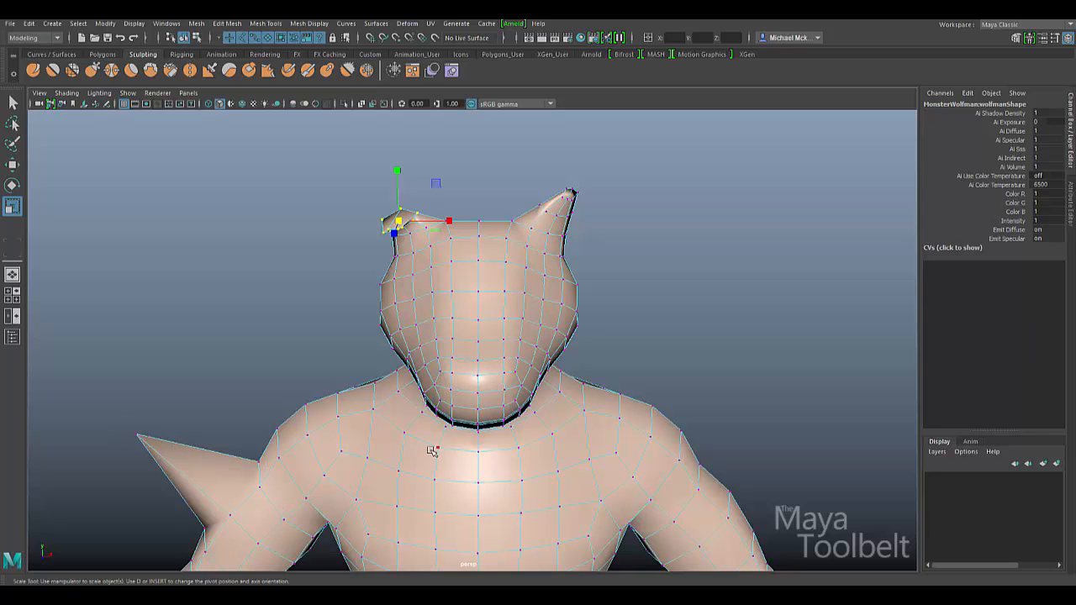
mouse_move(635, 236)
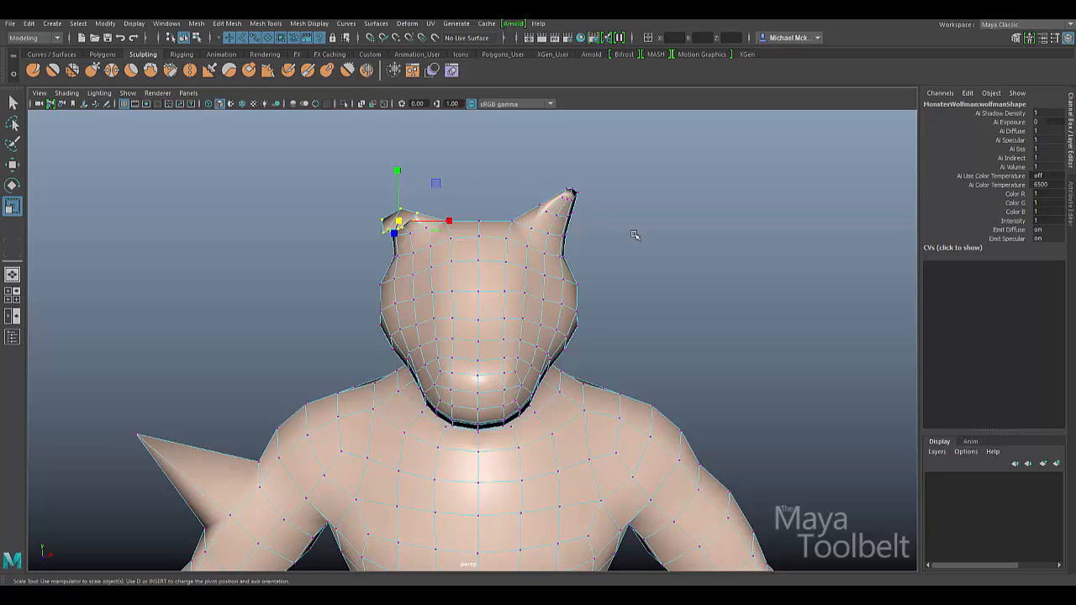
Step: Show the Edit Mesh commands again with the bent ear's vertices selected
left_click(225, 24)
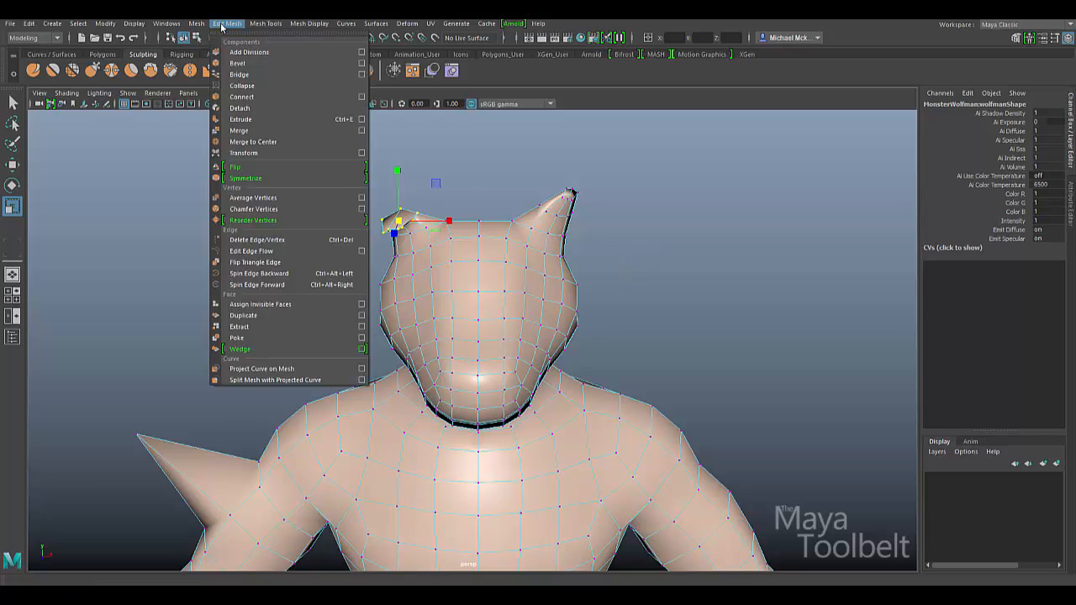
mouse_move(244, 167)
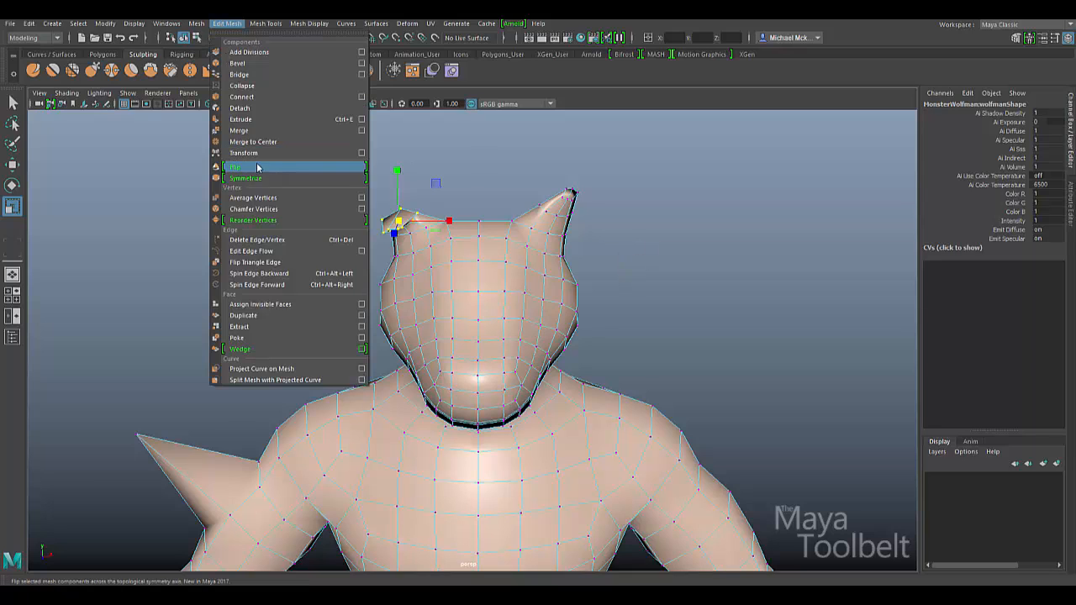
mouse_move(246, 178)
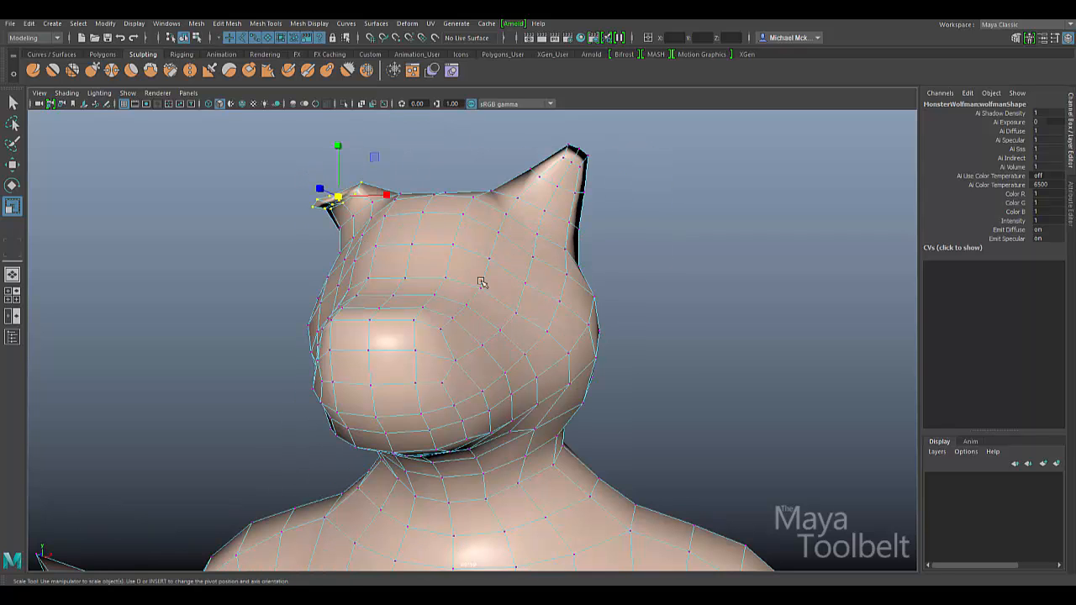
mouse_move(525, 256)
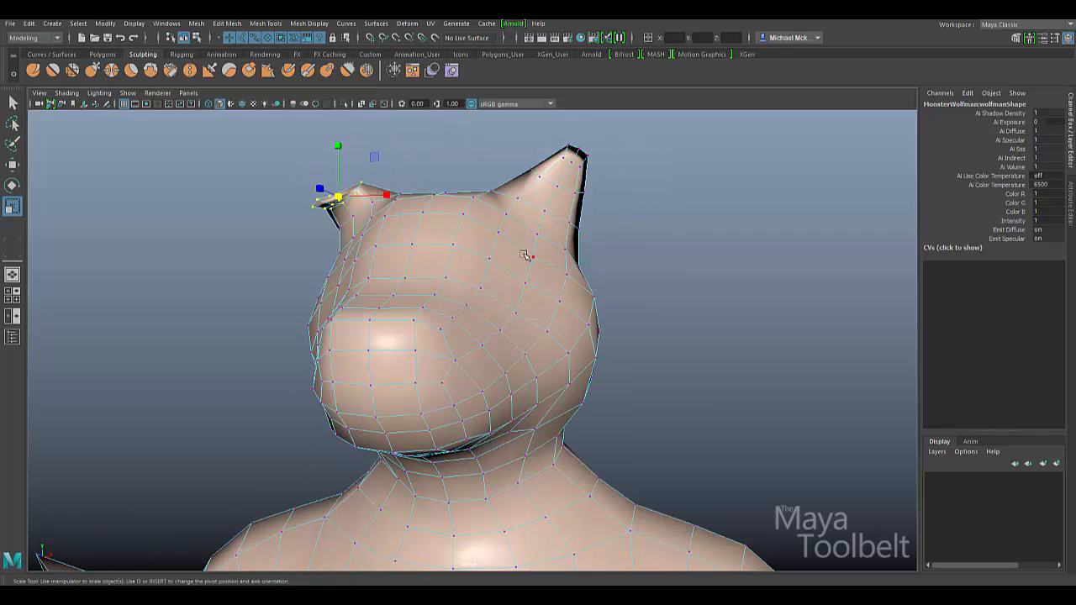
Step: Symmetrize the selected ear vertices across the head
right_click(525, 256)
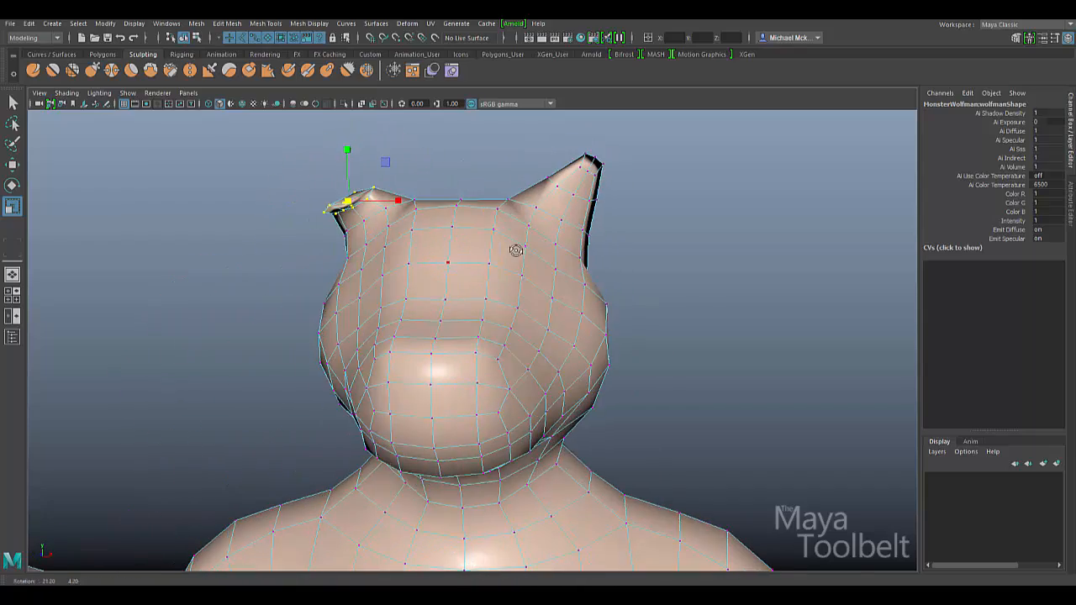
left_click(225, 23)
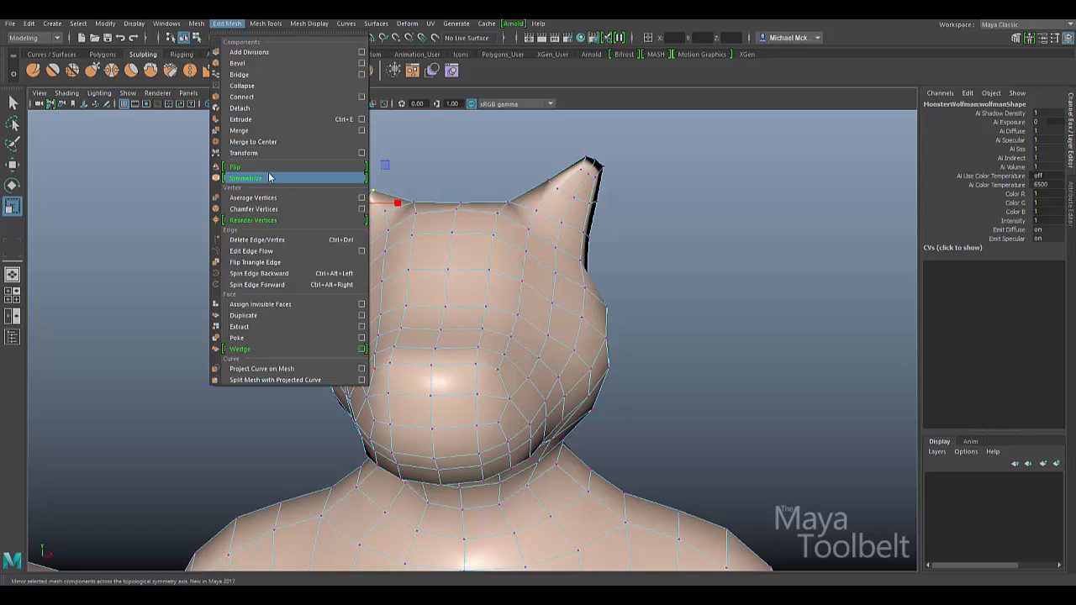
mouse_move(262, 180)
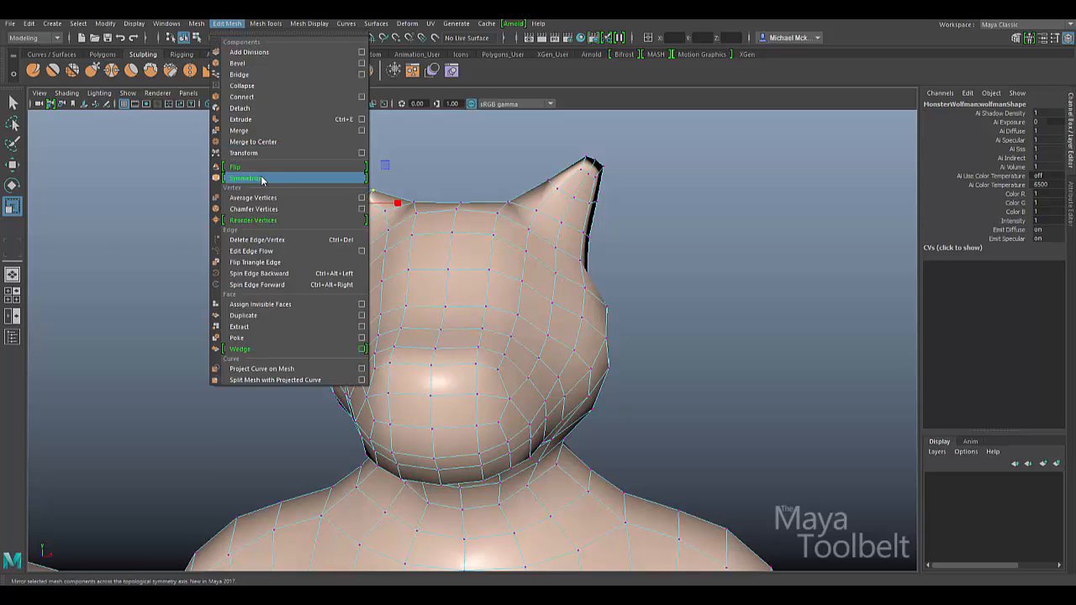
left_click(245, 179)
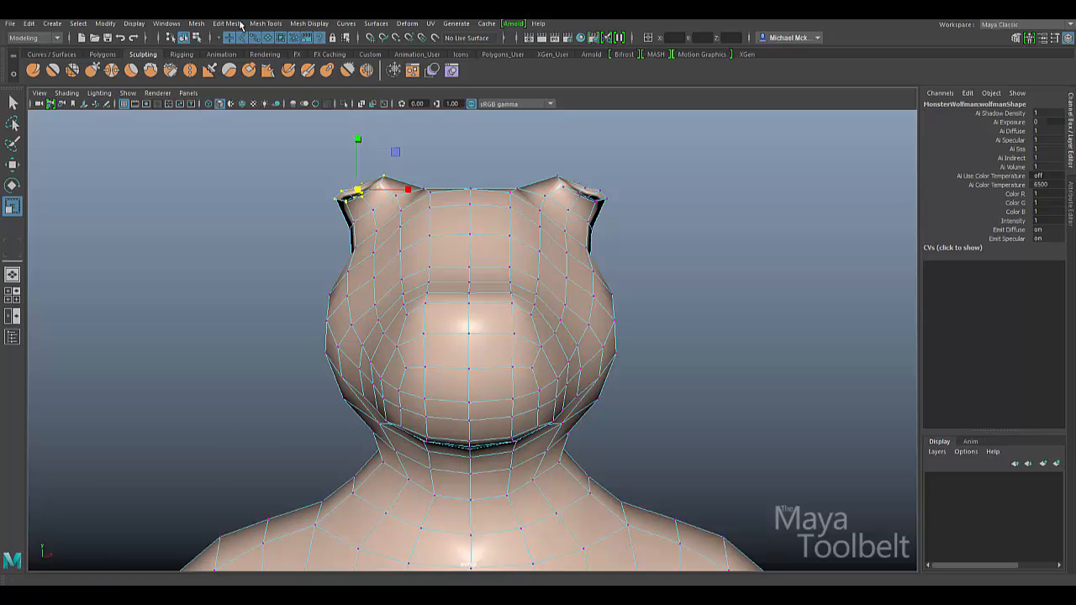
Step: Apply Symmetrize to the ear a second time and check the head from the side
left_click(227, 23)
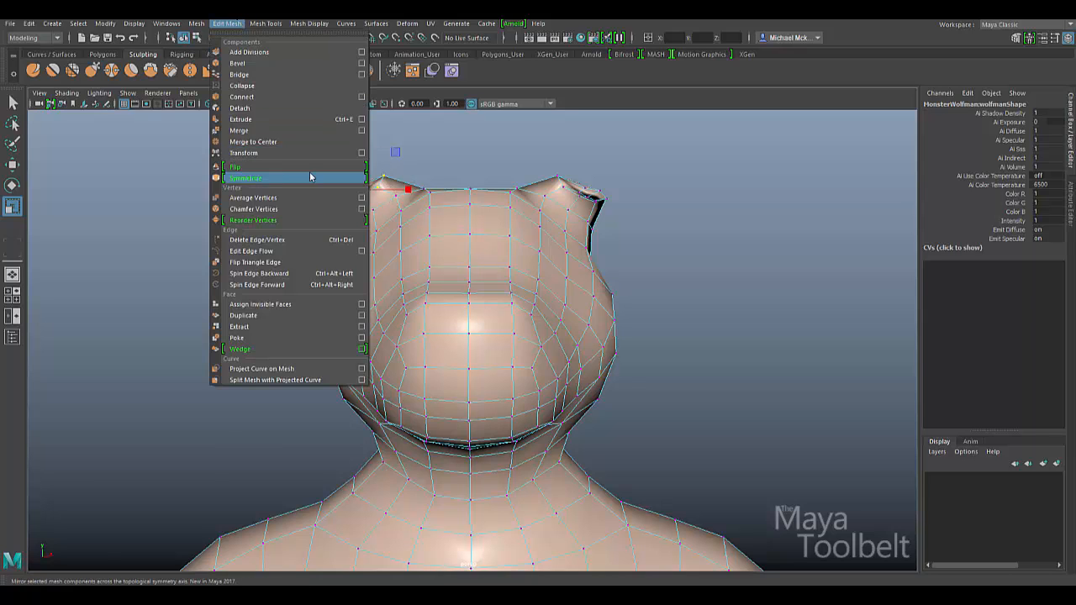
left_click(245, 178)
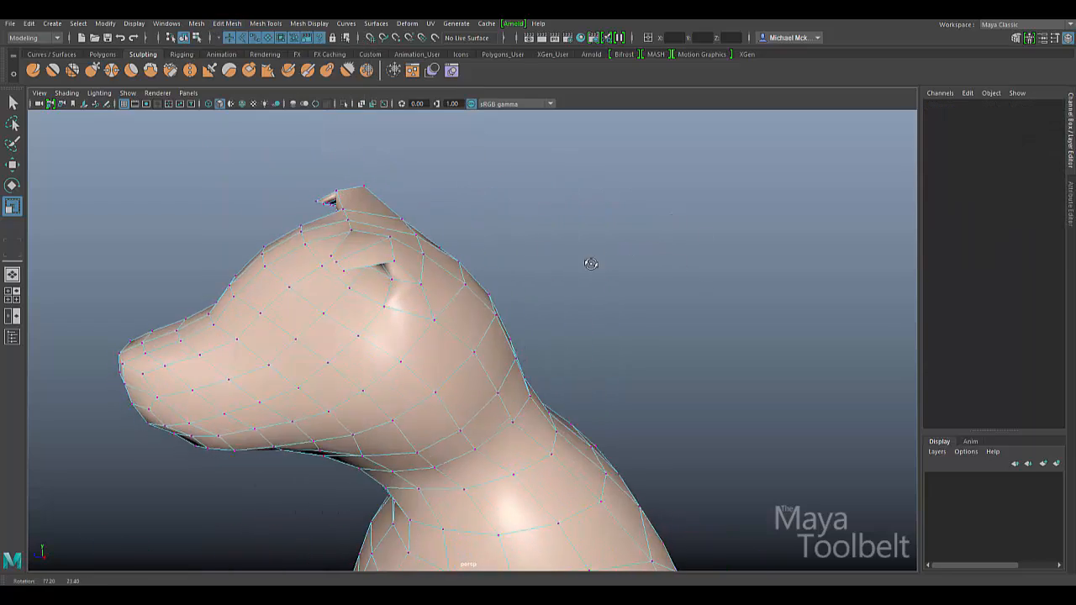
left_click_drag(592, 263, 665, 340)
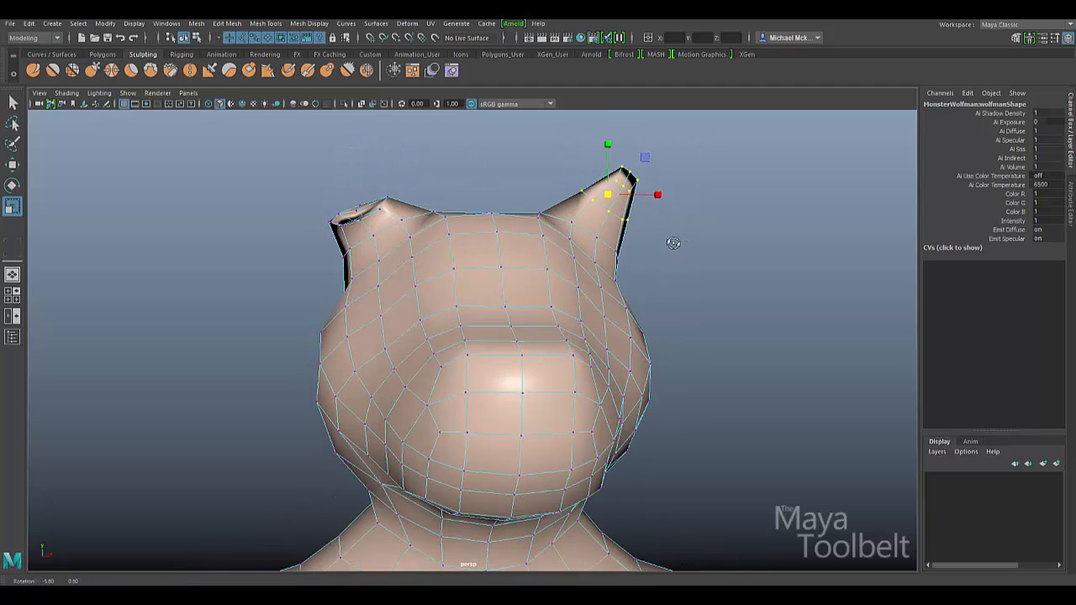
Step: Mirror the other ear's selected vertices across the head so both ears match
left_click(227, 24)
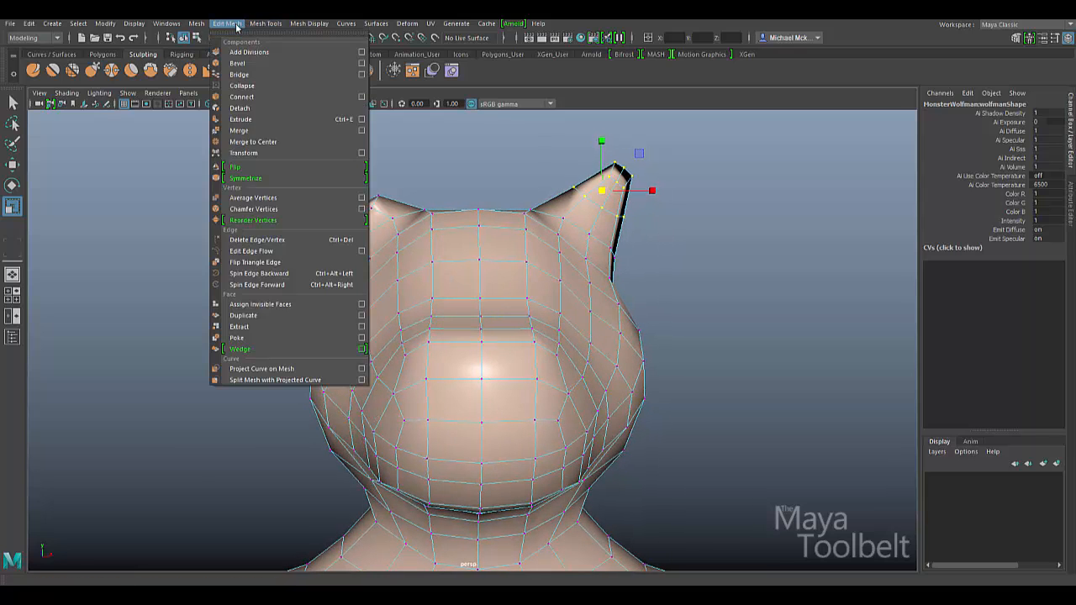
left_click(245, 178)
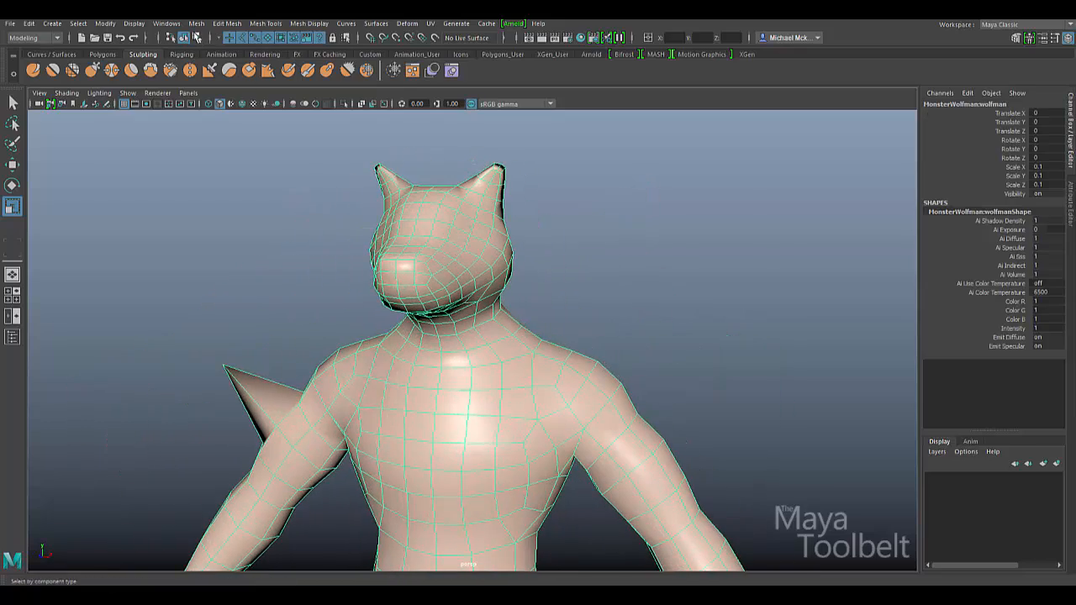
Step: Flip the whole wolfman mesh across its symmetry axis with Edit Mesh > Flip
left_click(225, 23)
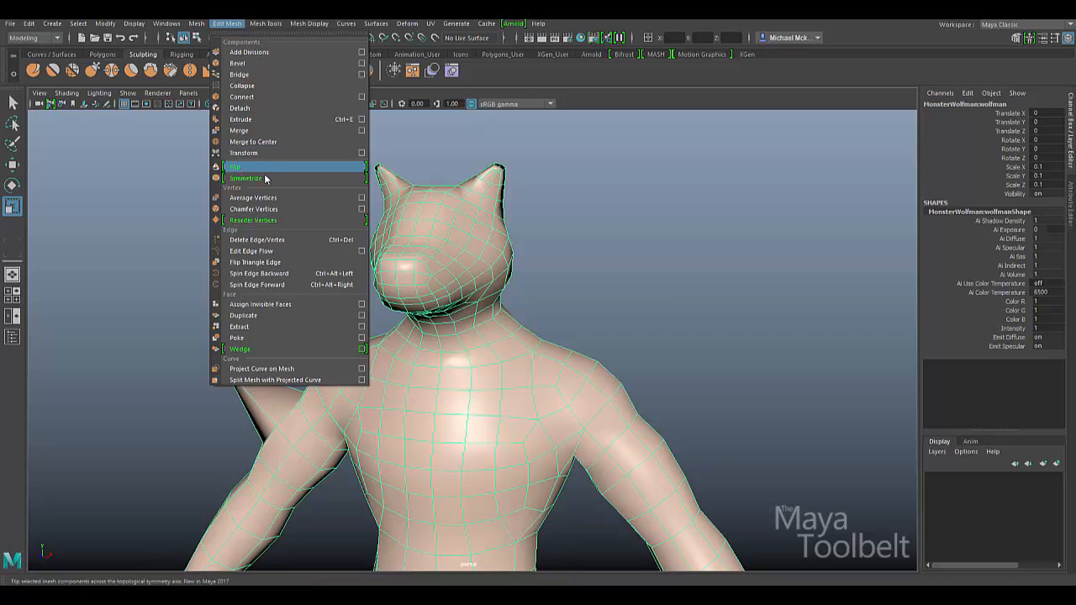
mouse_move(356, 180)
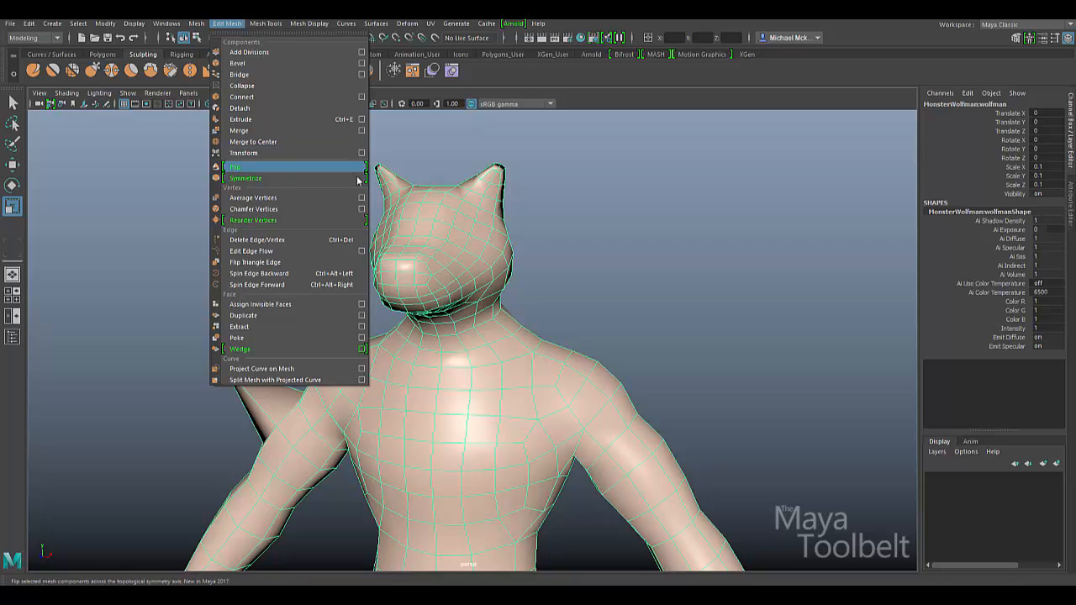
mouse_move(347, 173)
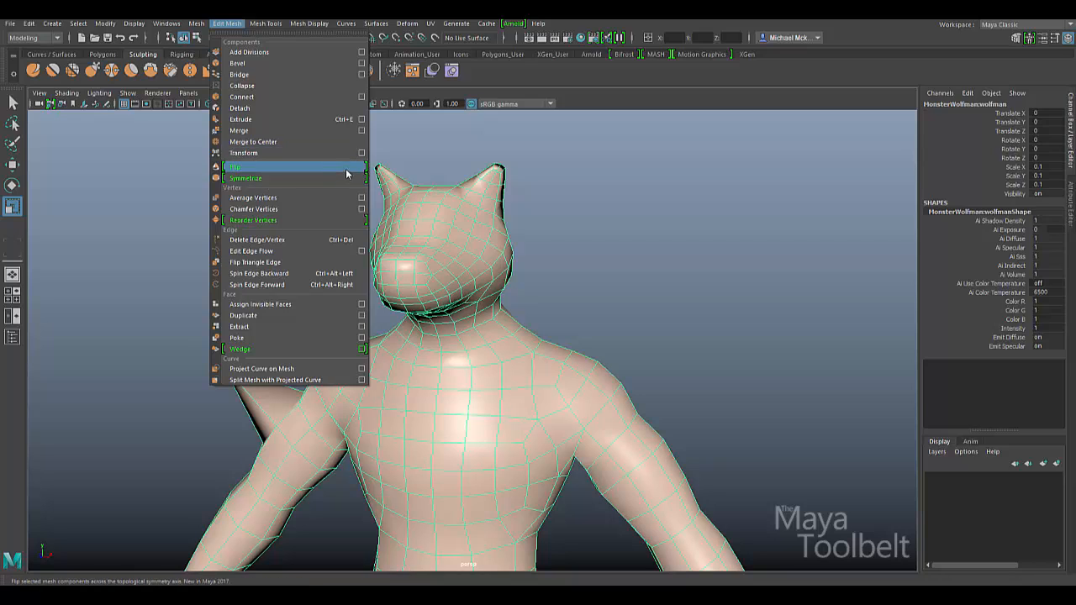
left_click(235, 167)
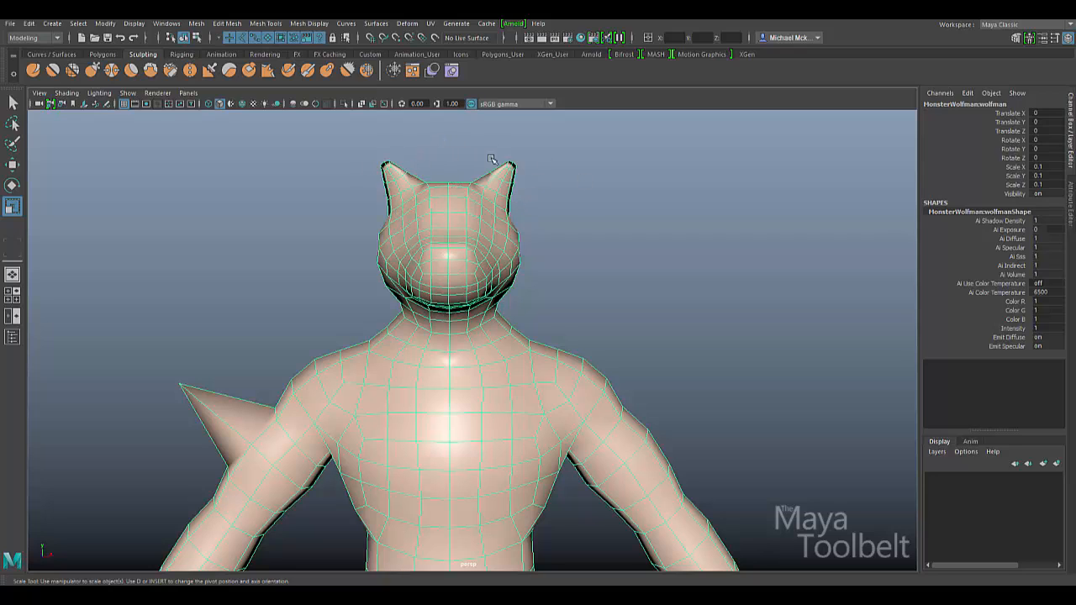
mouse_move(569, 233)
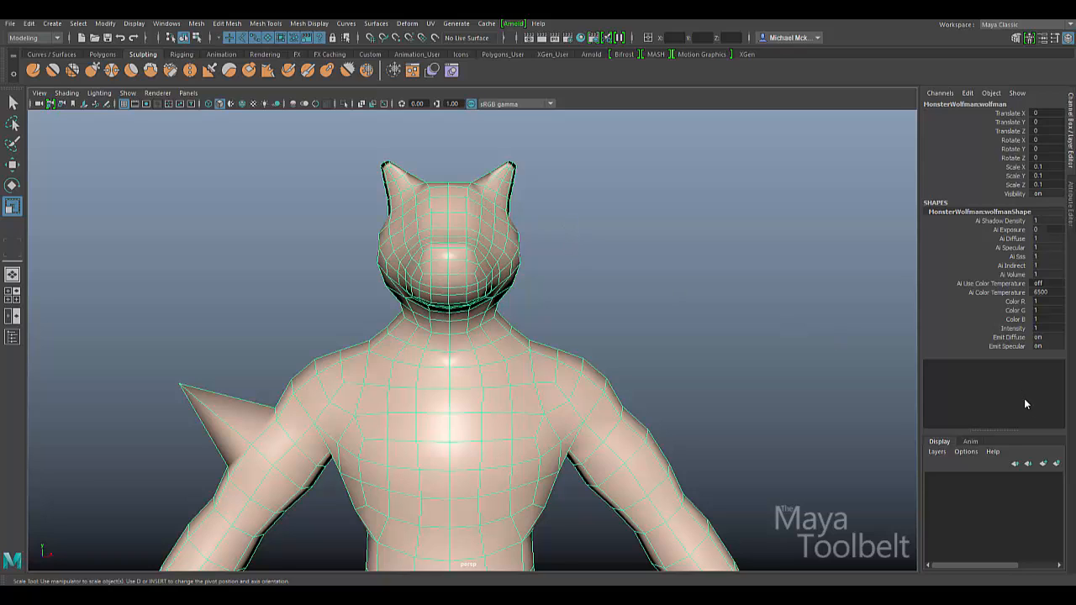
mouse_move(1006, 392)
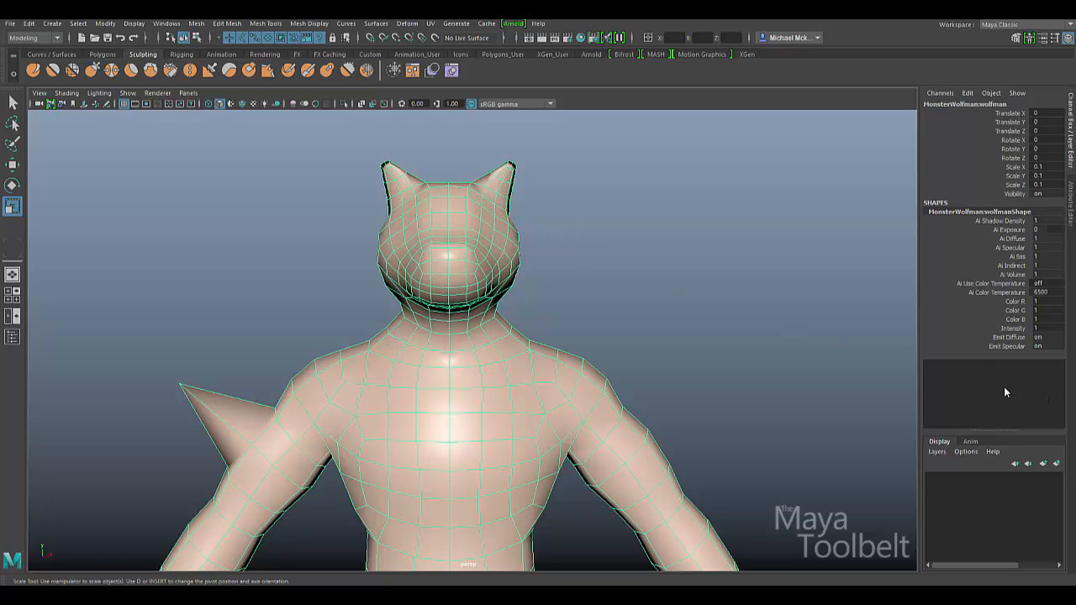
mouse_move(548, 244)
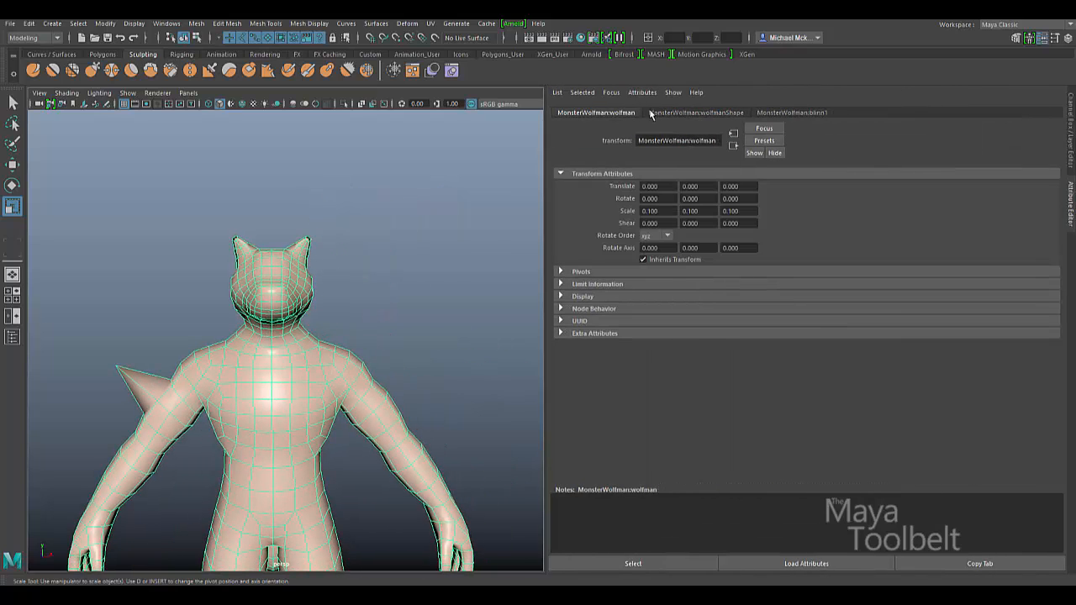
Step: Show the MonsterWolfman transform attributes, including its 0.1 scale, after viewing the material settings
left_click(790, 113)
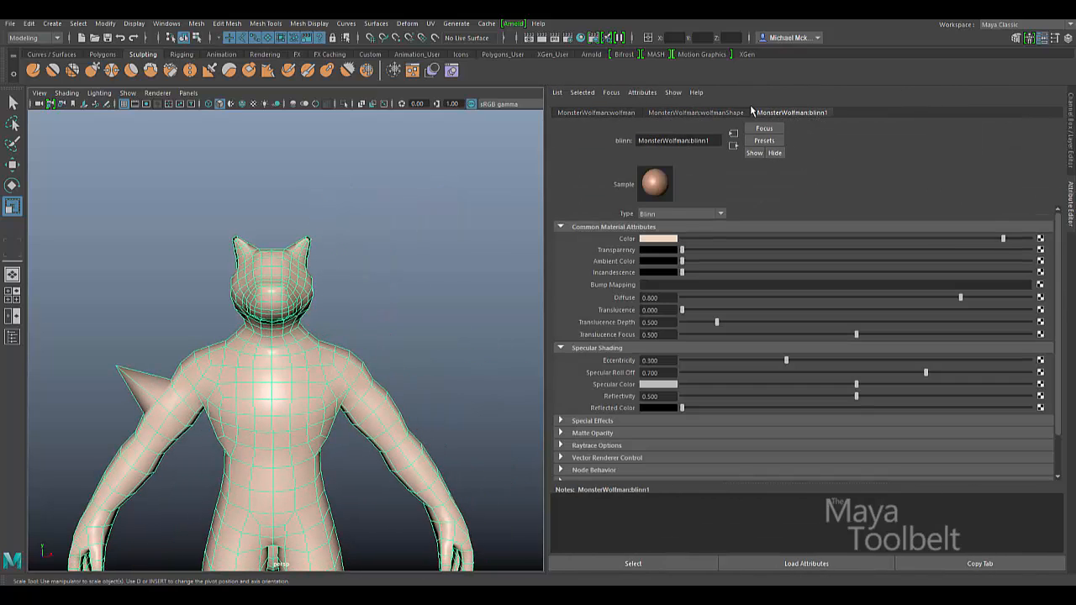
left_click(596, 111)
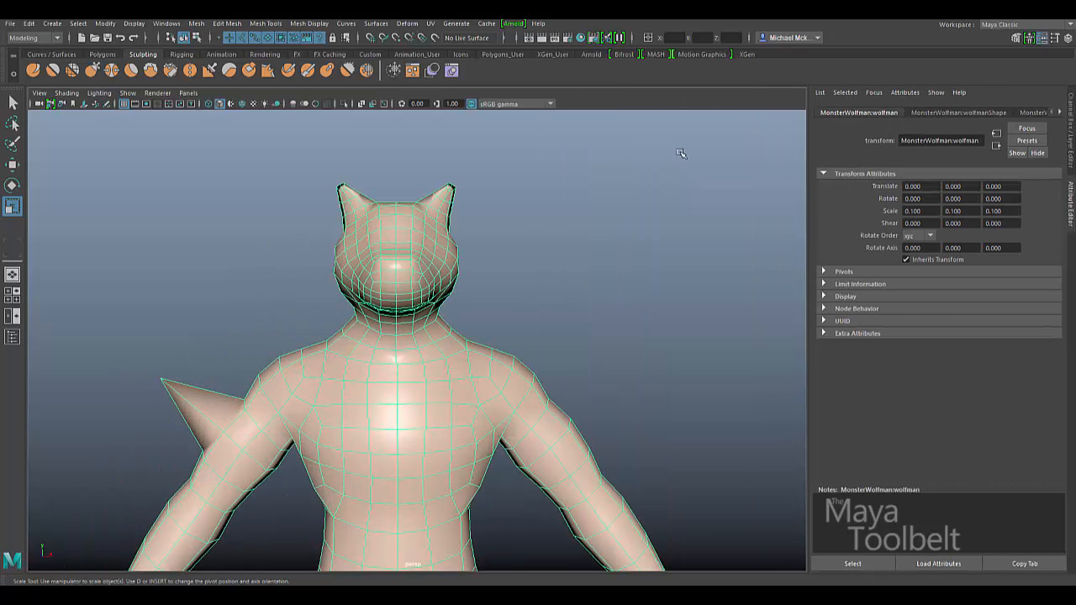
mouse_move(612, 293)
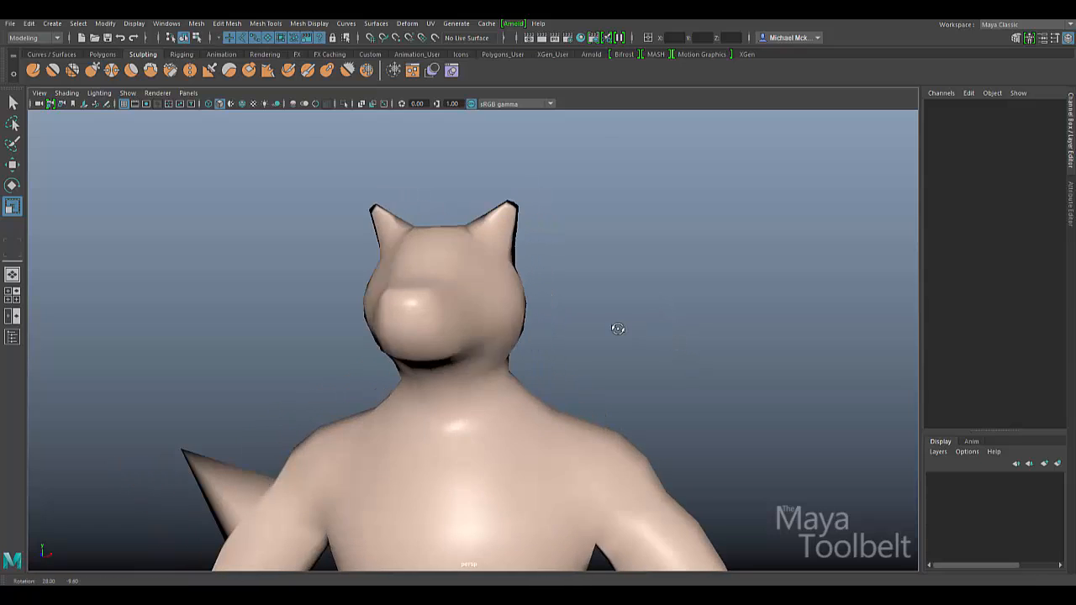
left_click(227, 23)
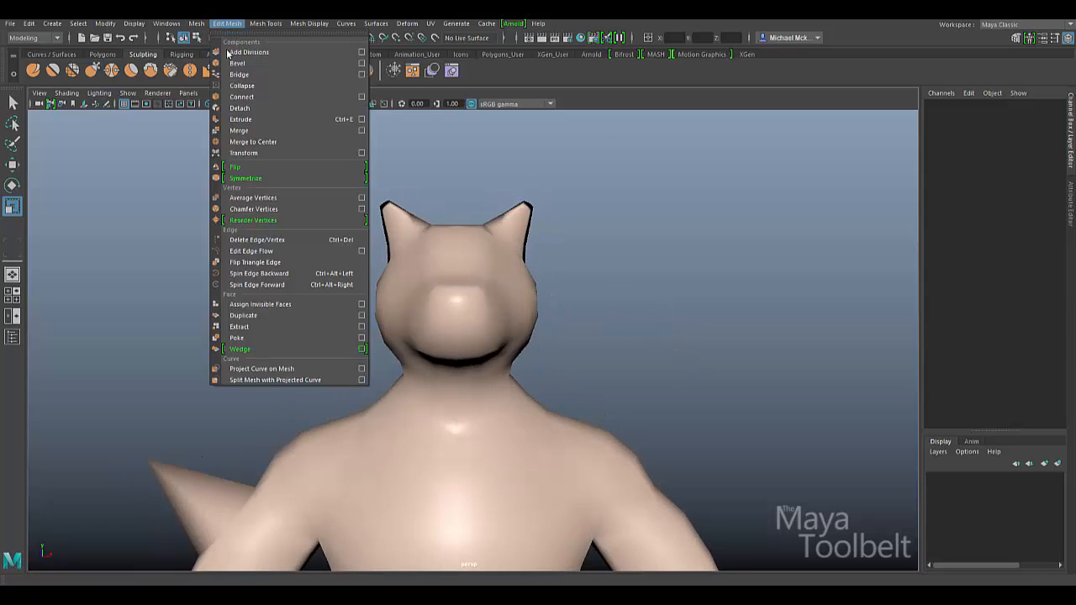
mouse_move(269, 178)
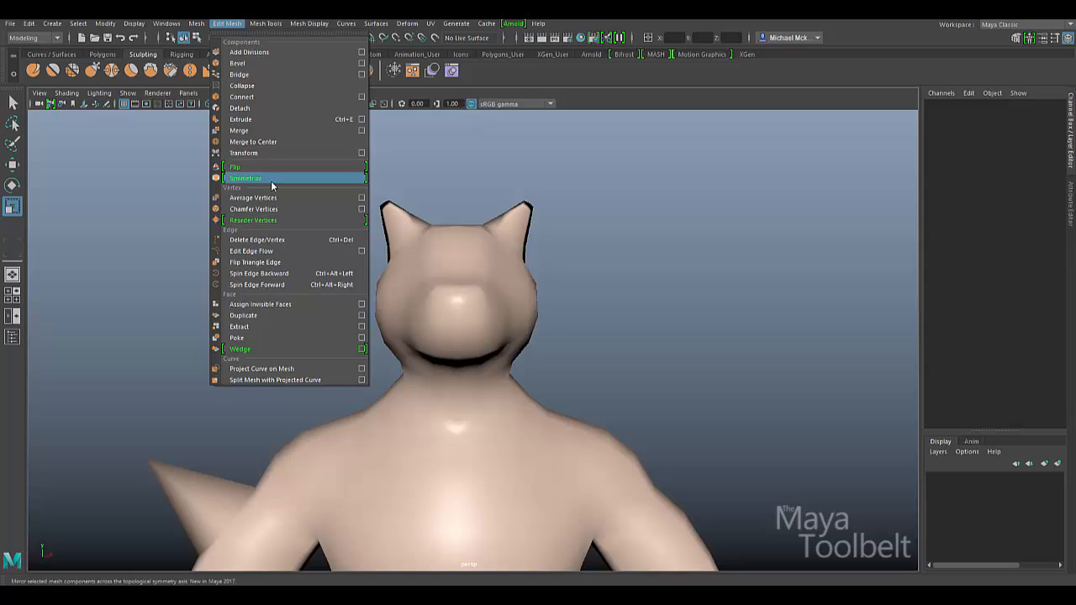
mouse_move(293, 178)
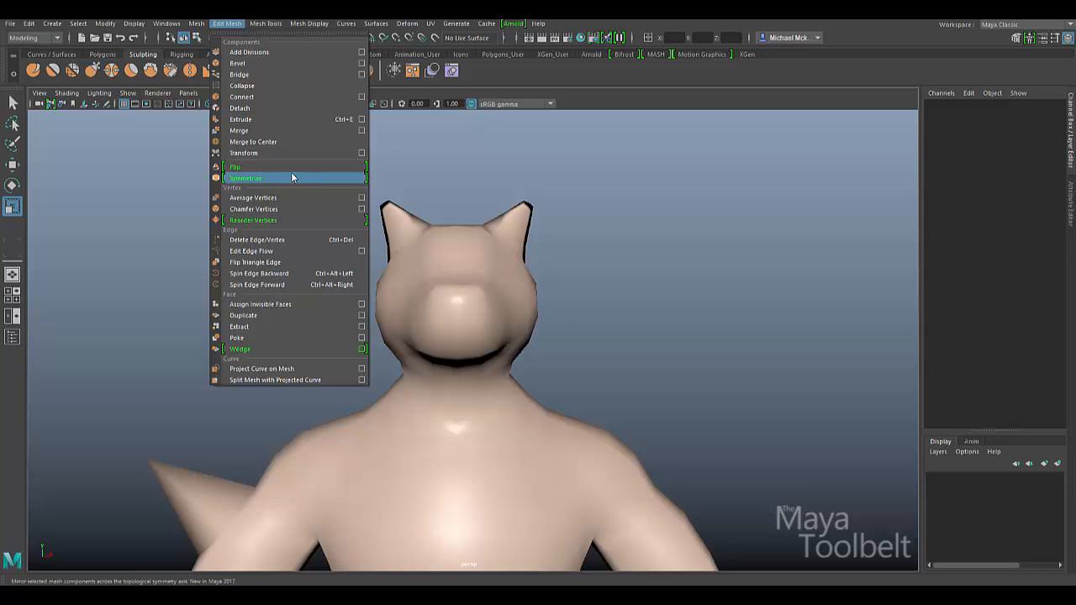
mouse_move(689, 262)
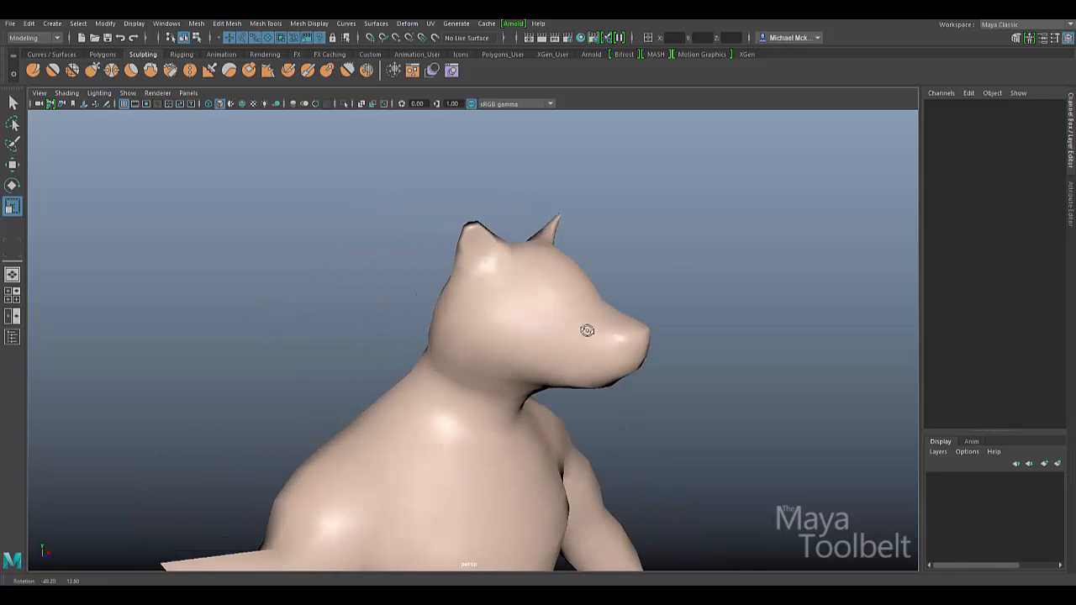
left_click_drag(586, 330, 625, 254)
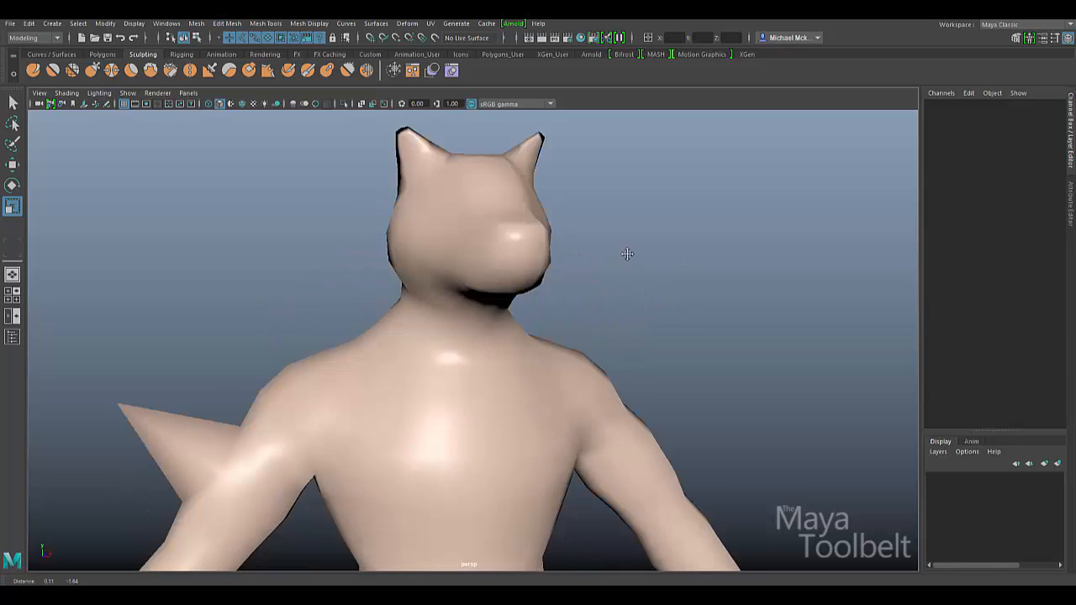